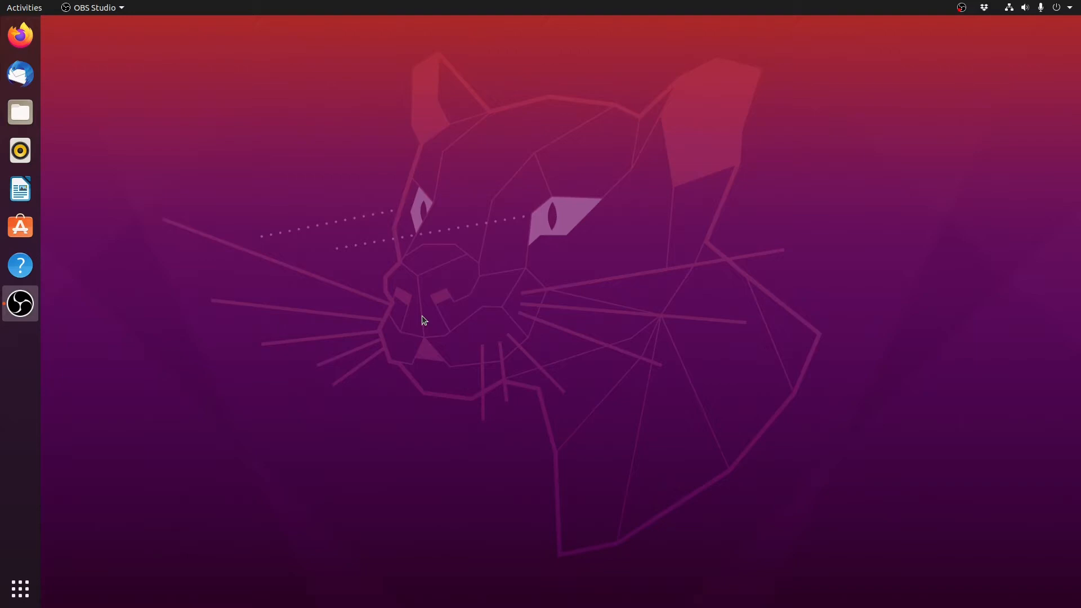
# Launch a new terminal window from the Ubuntu desktop.
pyautogui.click(24, 8)
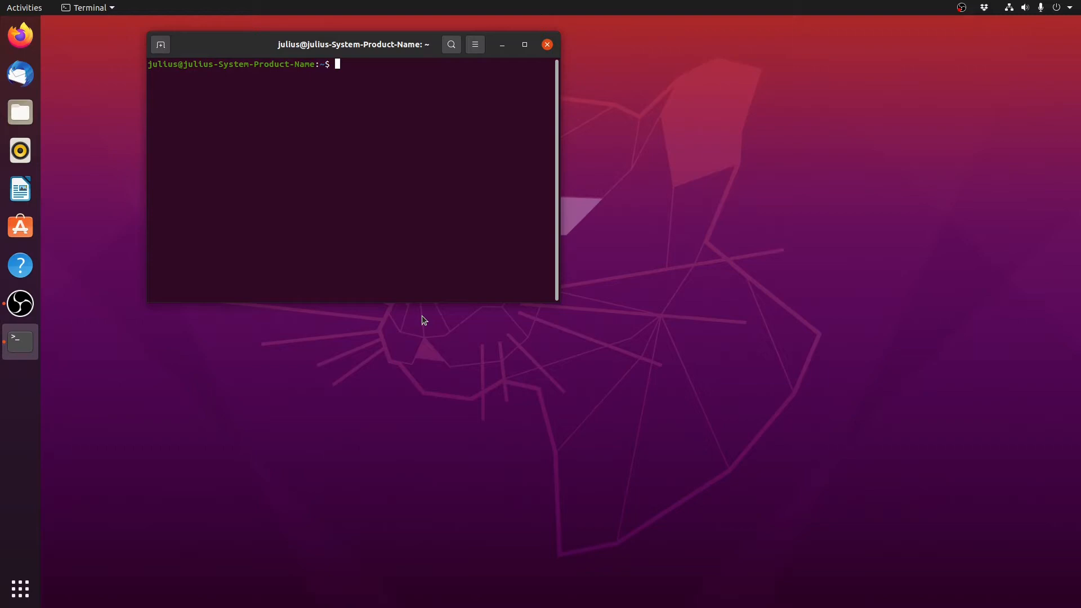
# Run xinput to list input devices and highlight the Logitech G305 entry (id 13).
pyautogui.write('xinput')
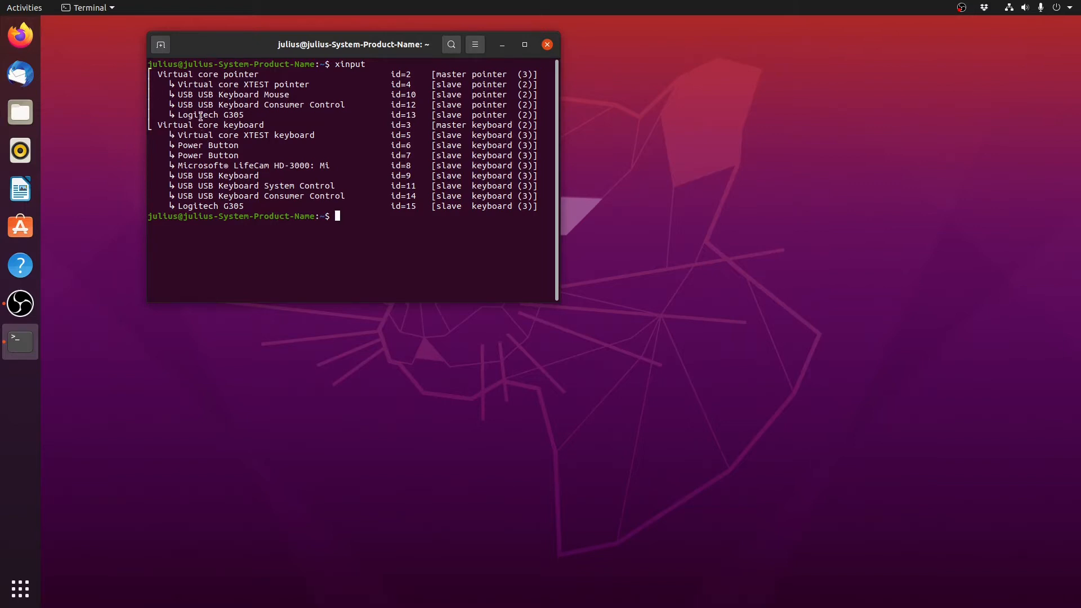
pyautogui.doubleClick(186, 115)
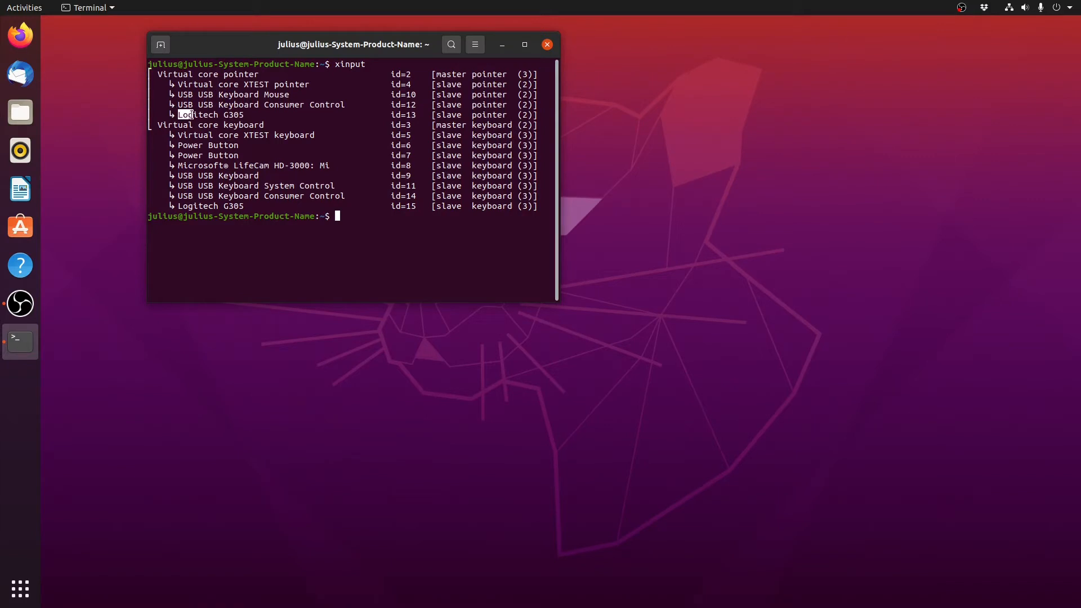
pyautogui.doubleClick(210, 115)
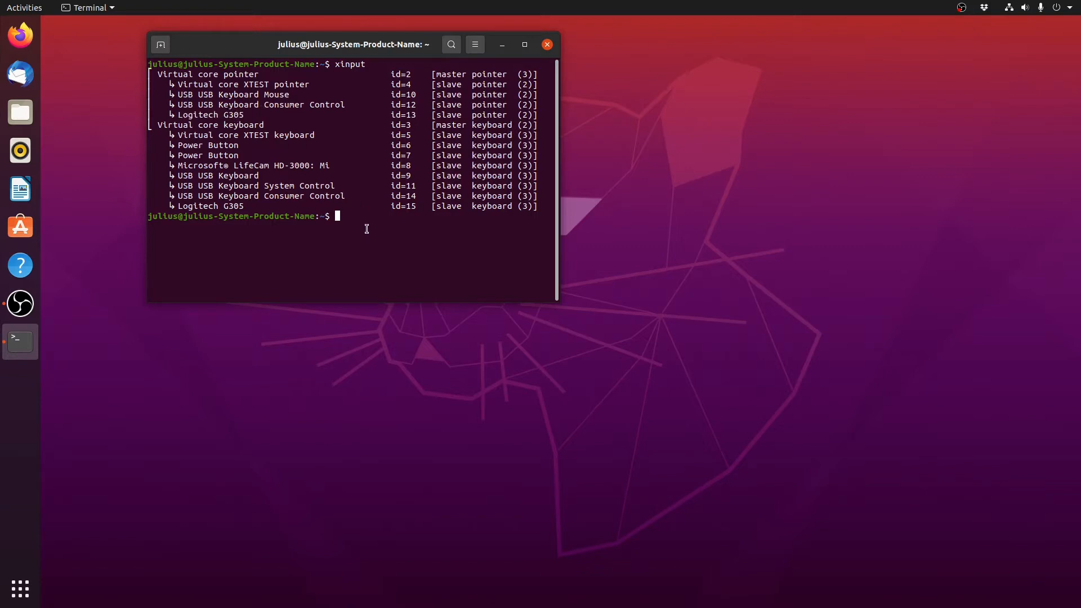
# Run xinput list-props for the G305's id to show its libinput Accel Speed and Profile.
pyautogui.write('xinput l')
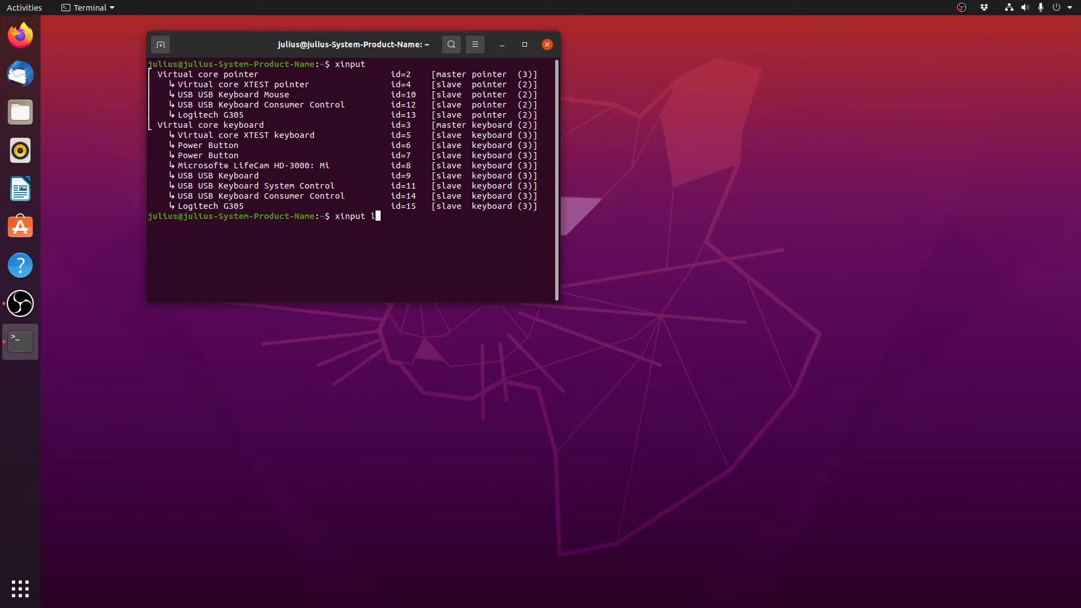
pyautogui.write('ist-props')
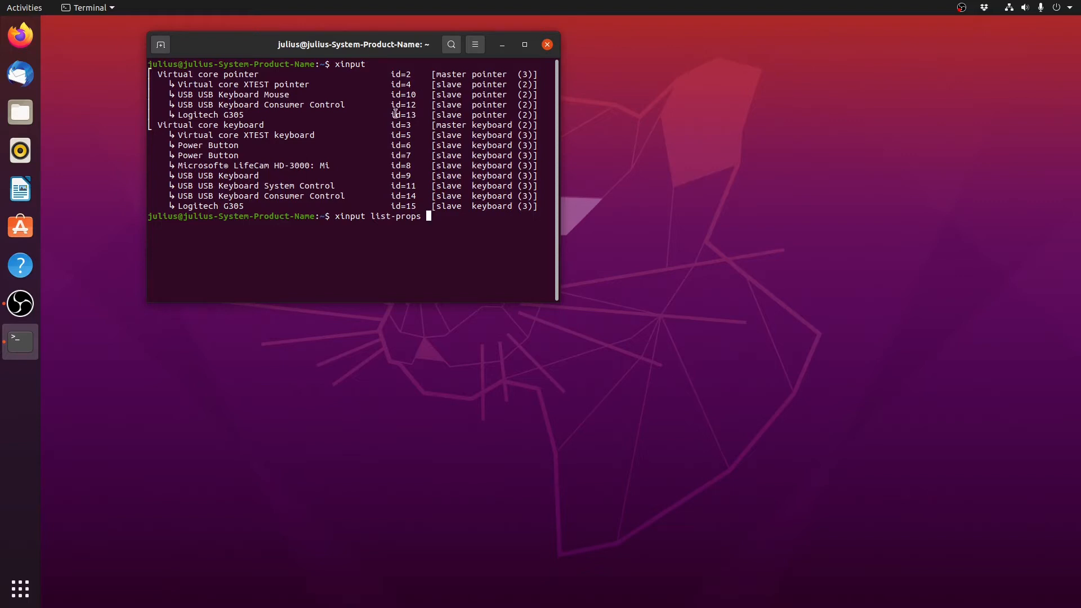
pyautogui.write('1')
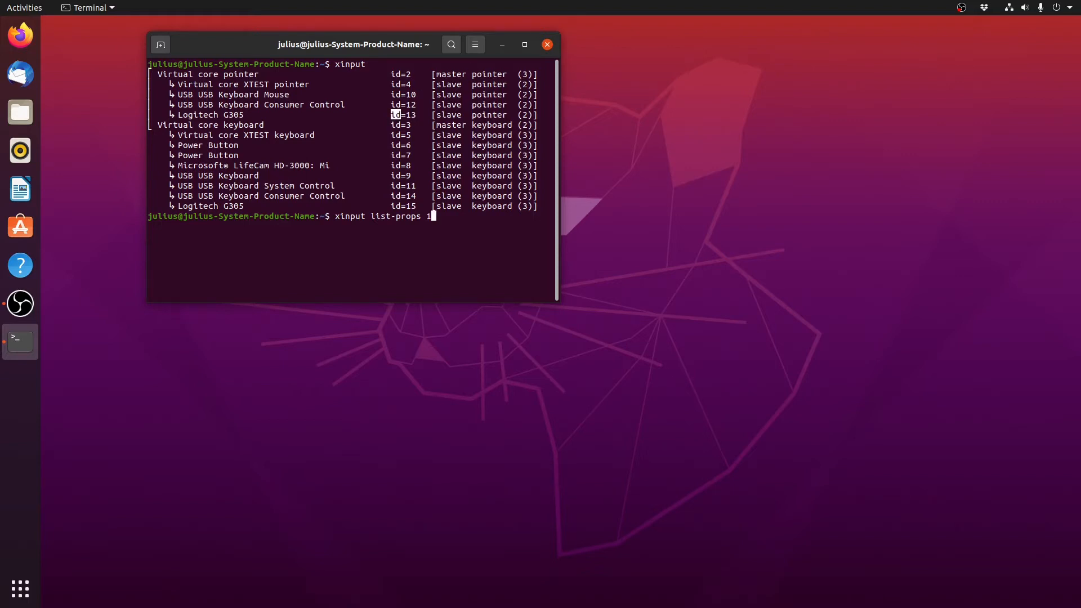
pyautogui.press('Return')
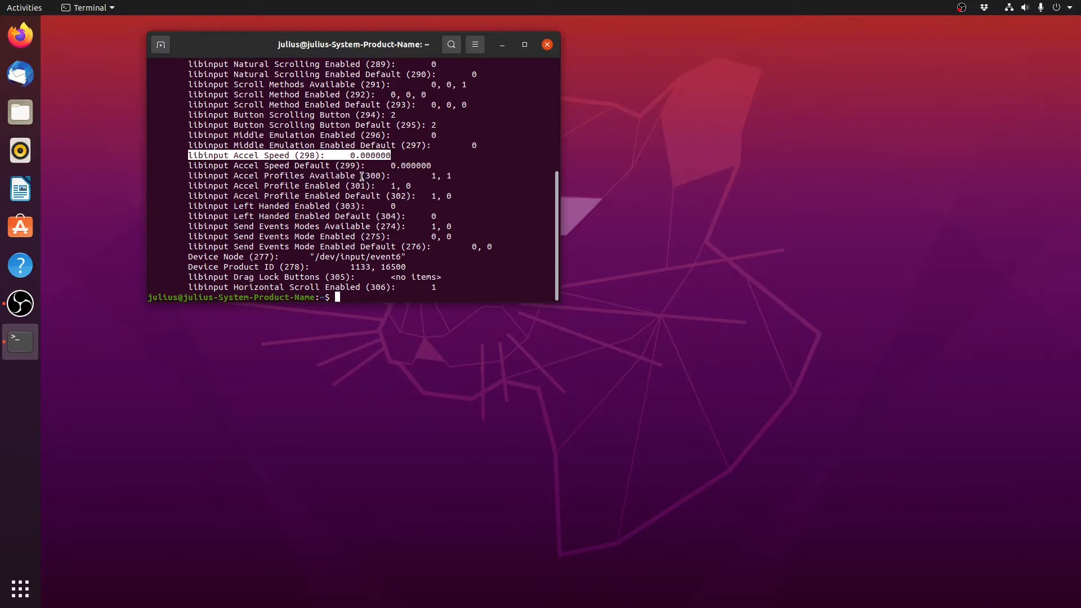
pyautogui.moveTo(263, 150)
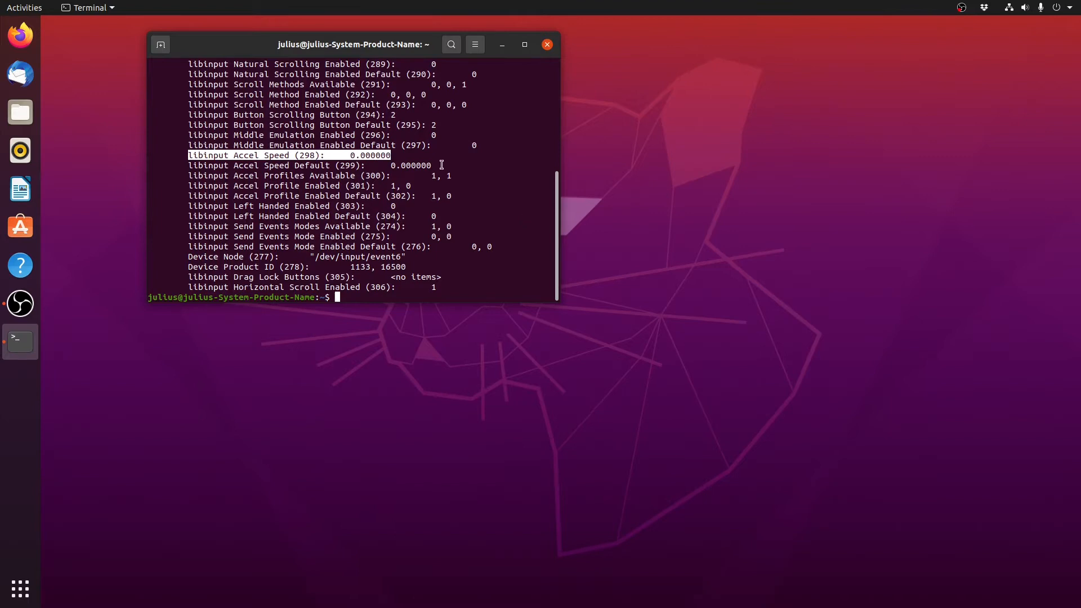
pyautogui.moveTo(330, 190)
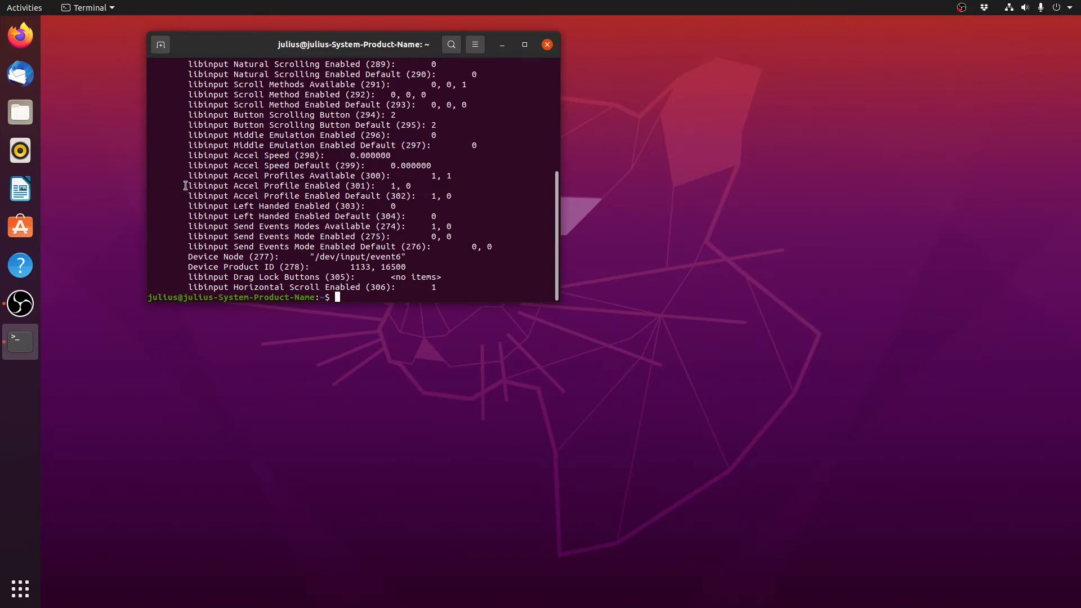
pyautogui.moveTo(392, 186)
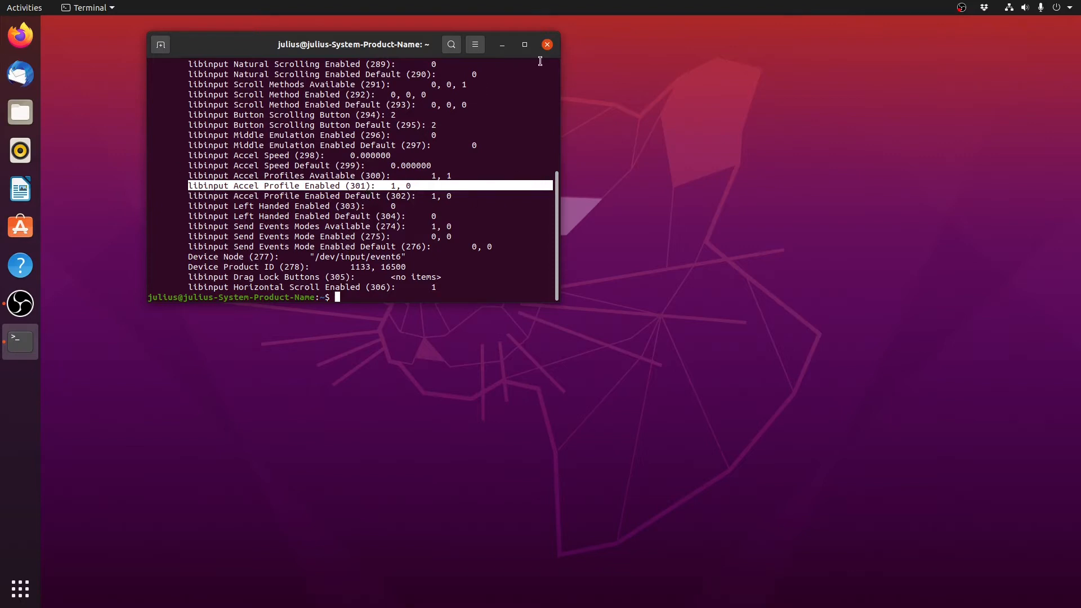
# Close the terminal and bring up the Files Home folder containing Mouse settings.sh.
pyautogui.click(547, 44)
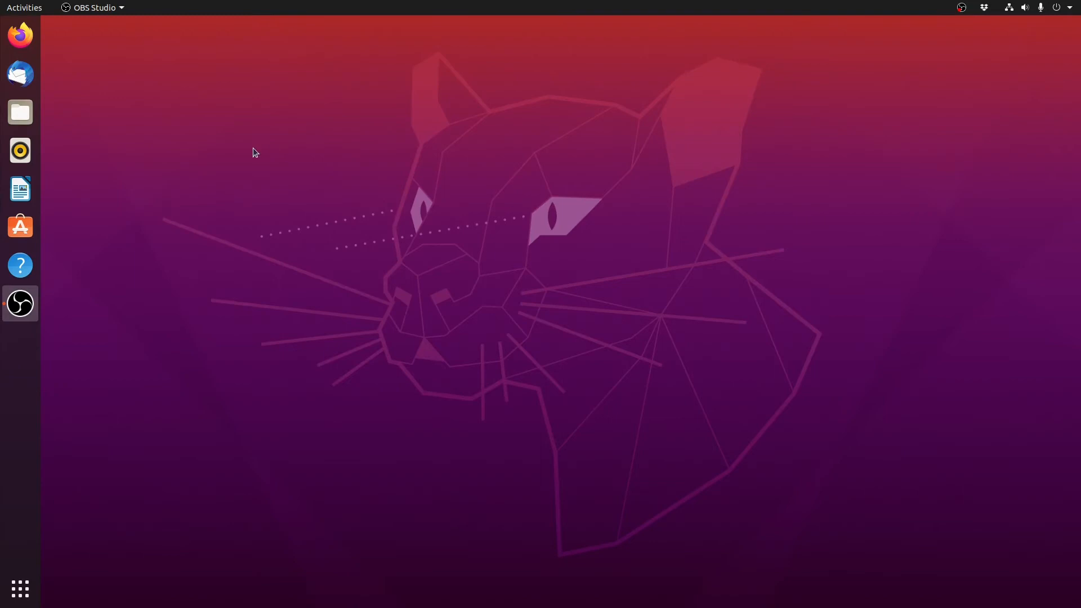
pyautogui.click(20, 111)
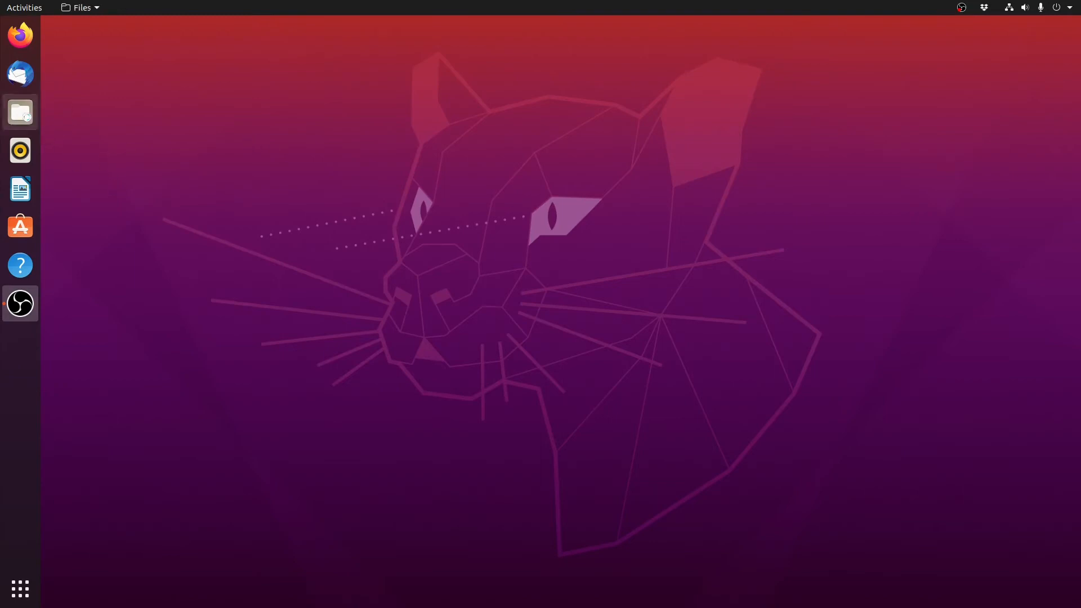
pyautogui.click(19, 111)
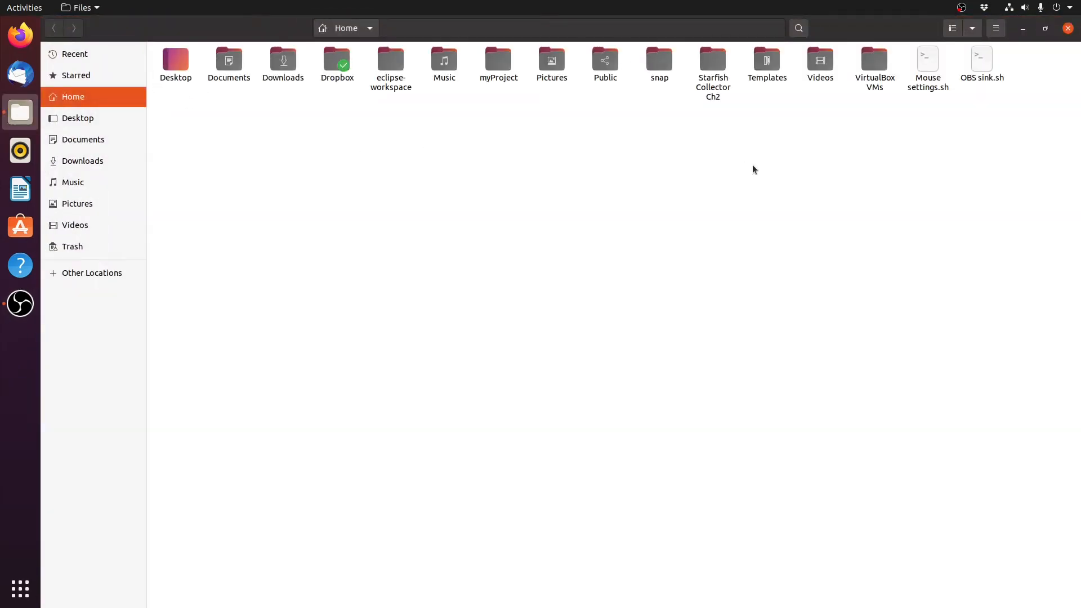
pyautogui.click(1043, 28)
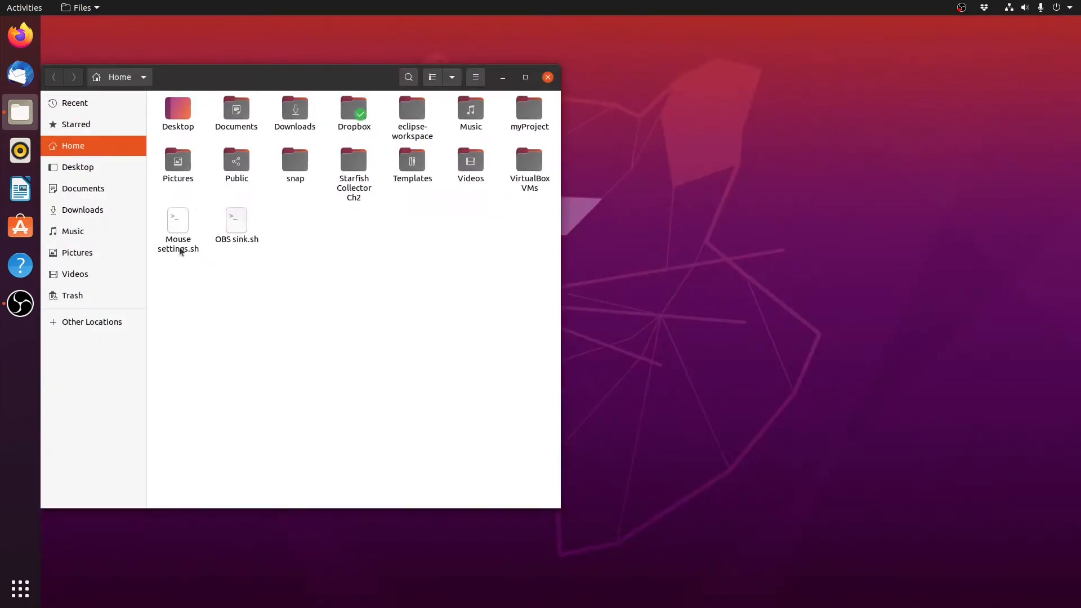
pyautogui.click(178, 229)
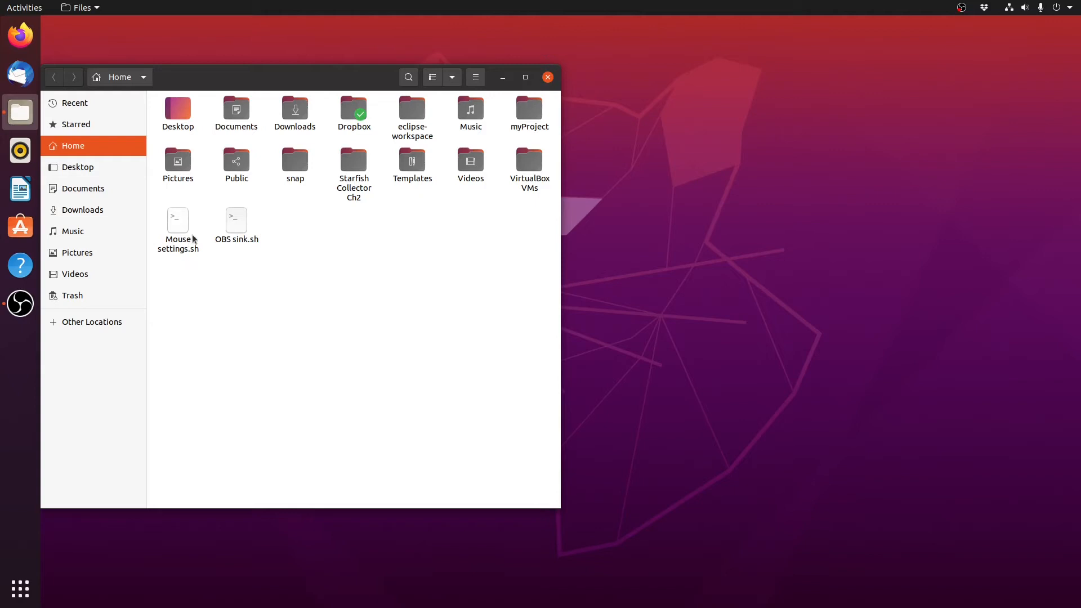
pyautogui.moveTo(280, 268)
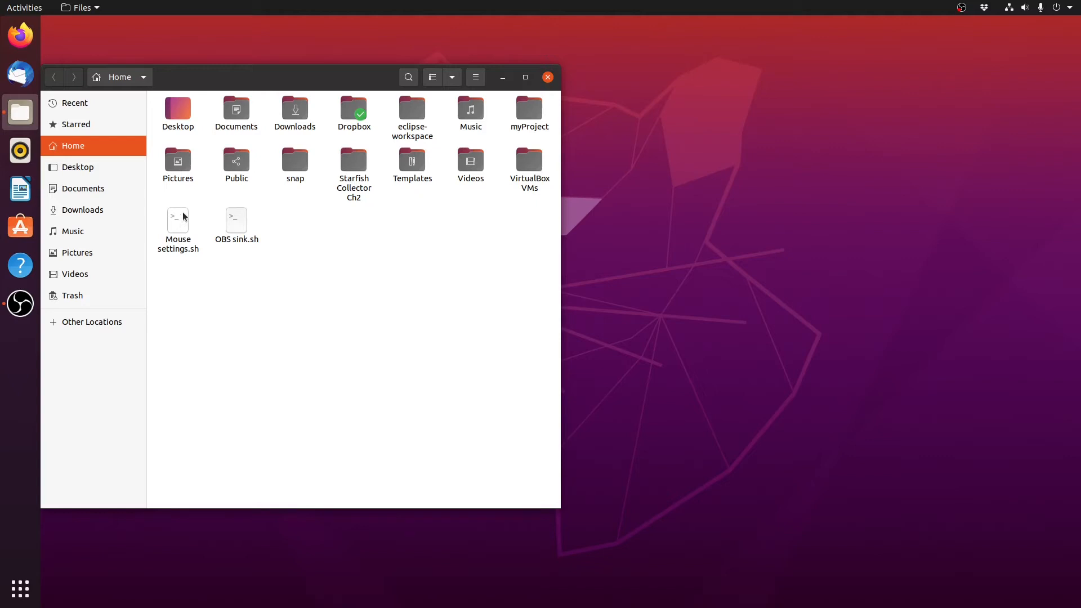
# View Mouse settings.sh in Text Editor to check its xinput commands, then close it.
pyautogui.rightClick(176, 221)
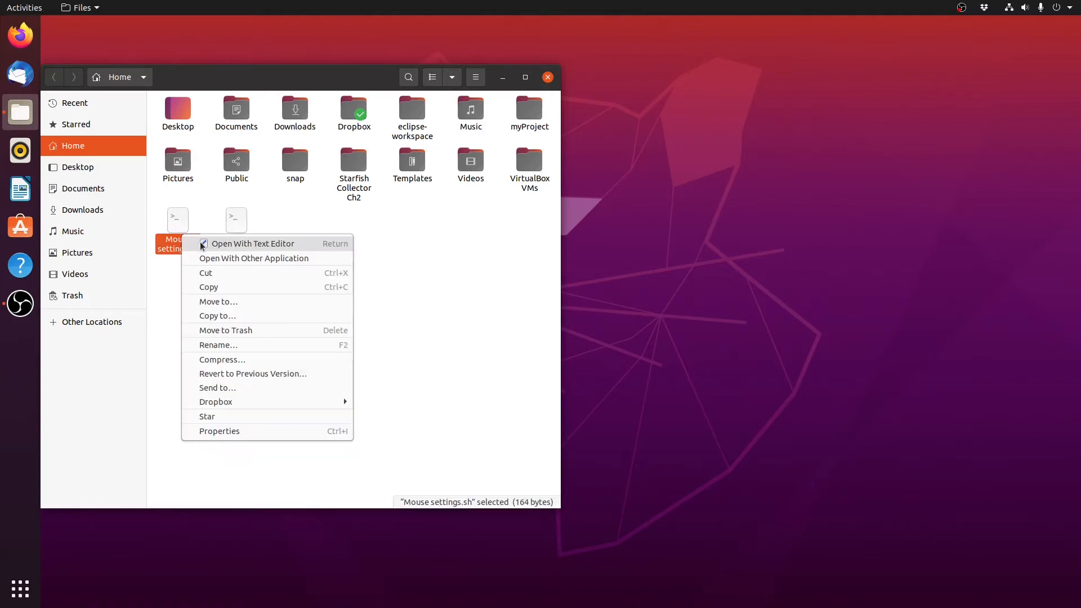
pyautogui.click(252, 243)
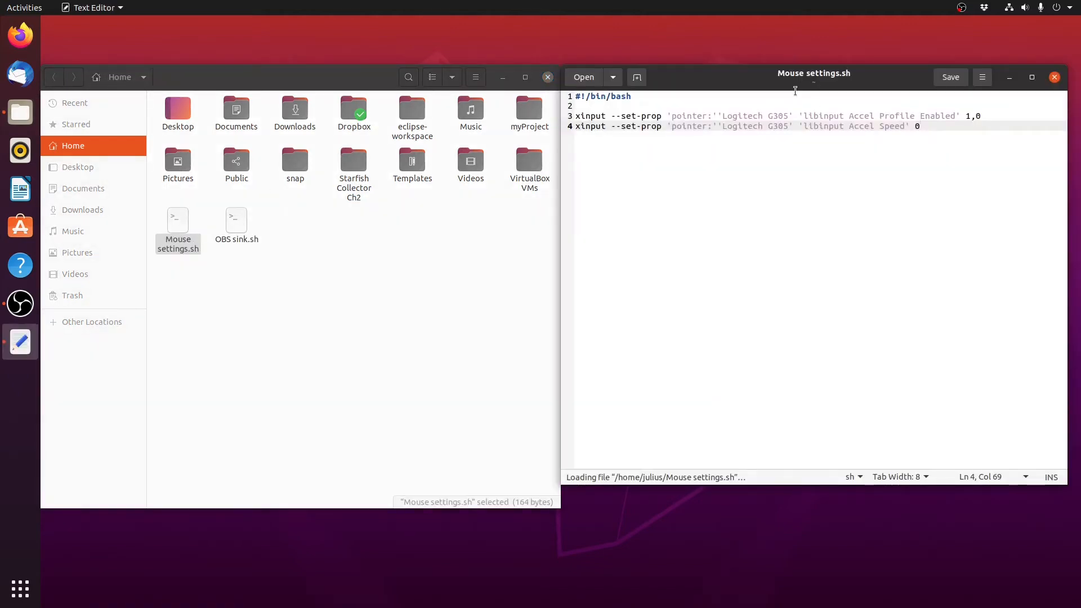
pyautogui.click(178, 229)
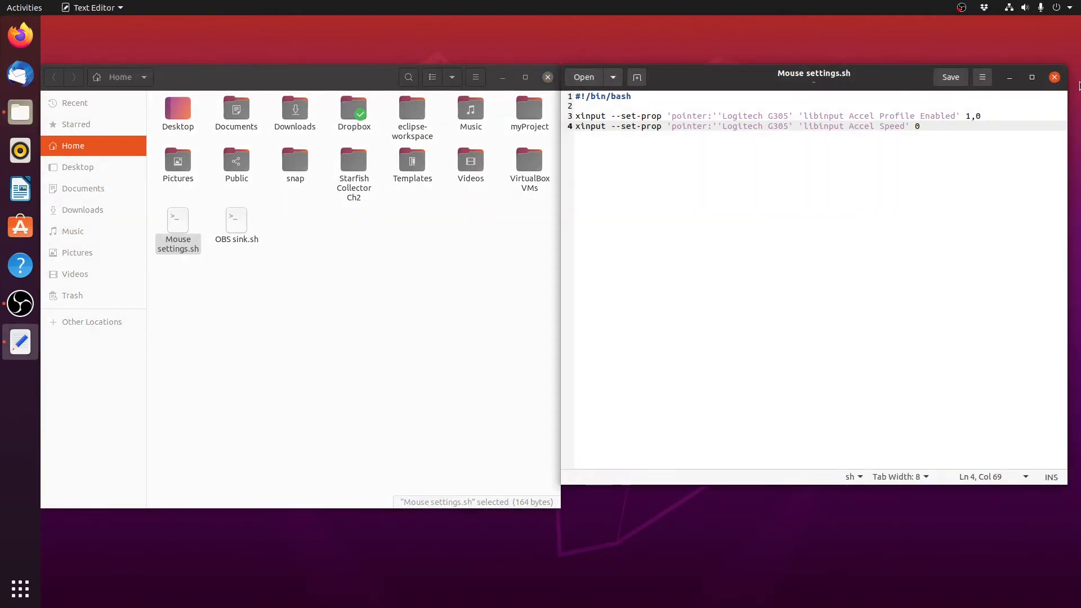
# In Mouse settings.sh Properties > Permissions, allow executing the file as a program.
pyautogui.rightClick(178, 220)
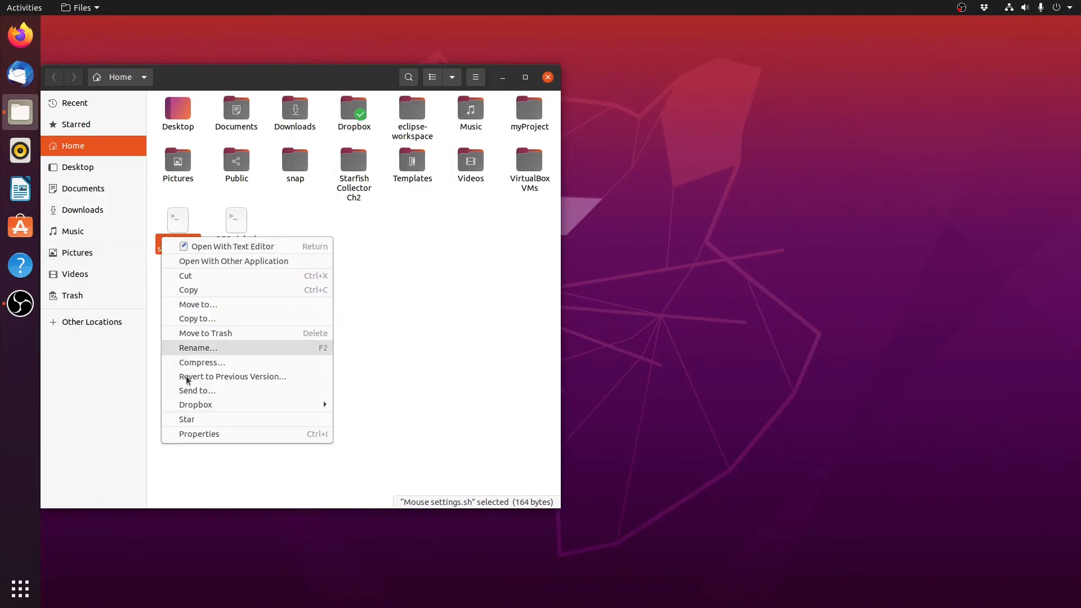
pyautogui.click(198, 434)
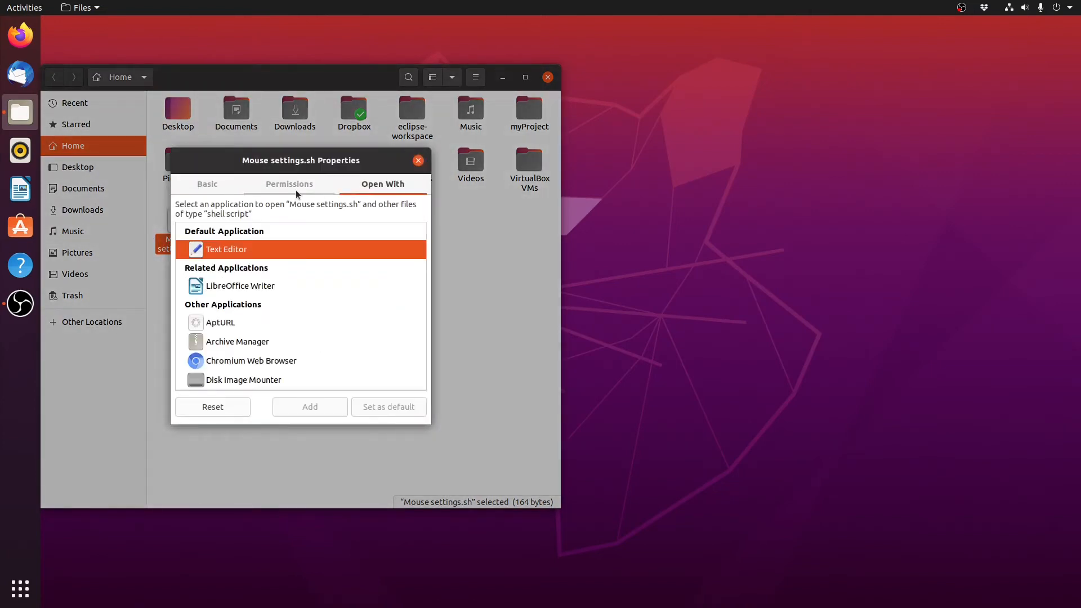
pyautogui.click(290, 184)
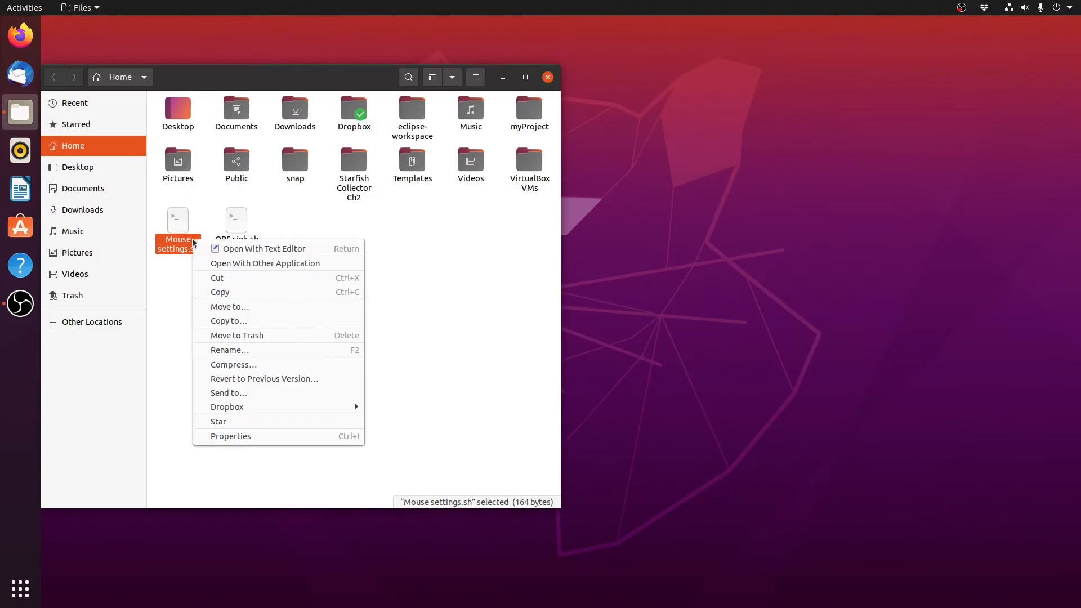
pyautogui.click(293, 251)
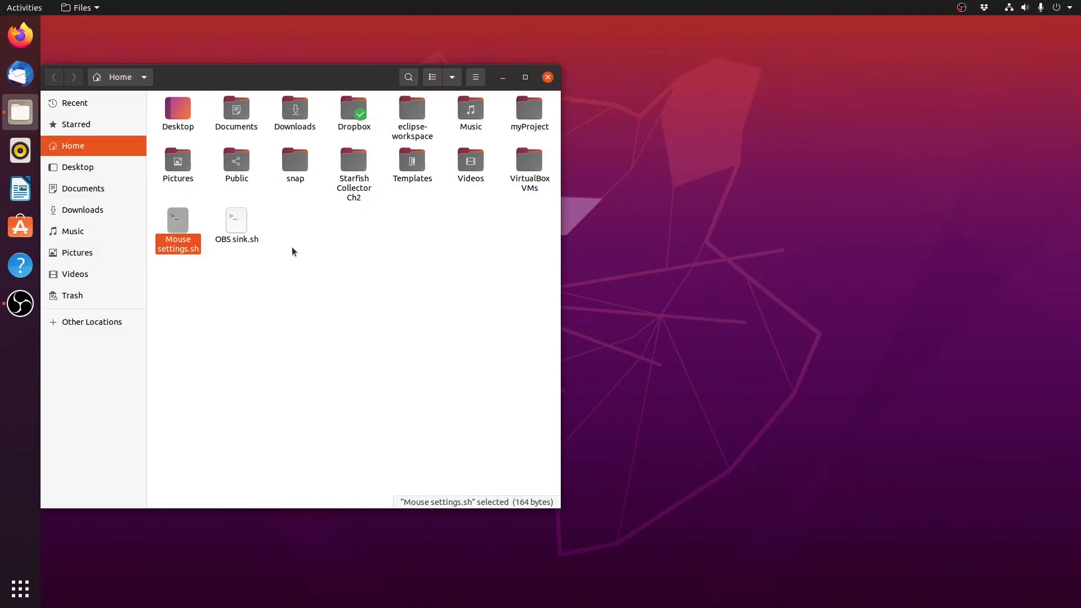
# Reopen Mouse settings.sh in Text Editor and place a fresh terminal window beside it.
pyautogui.rightClick(177, 227)
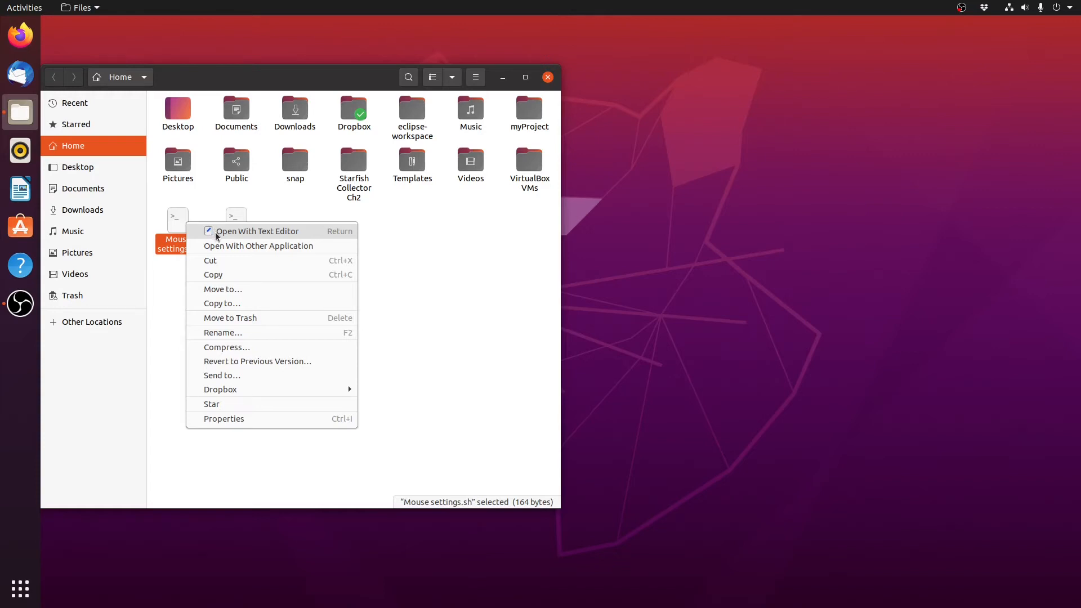
pyautogui.click(257, 231)
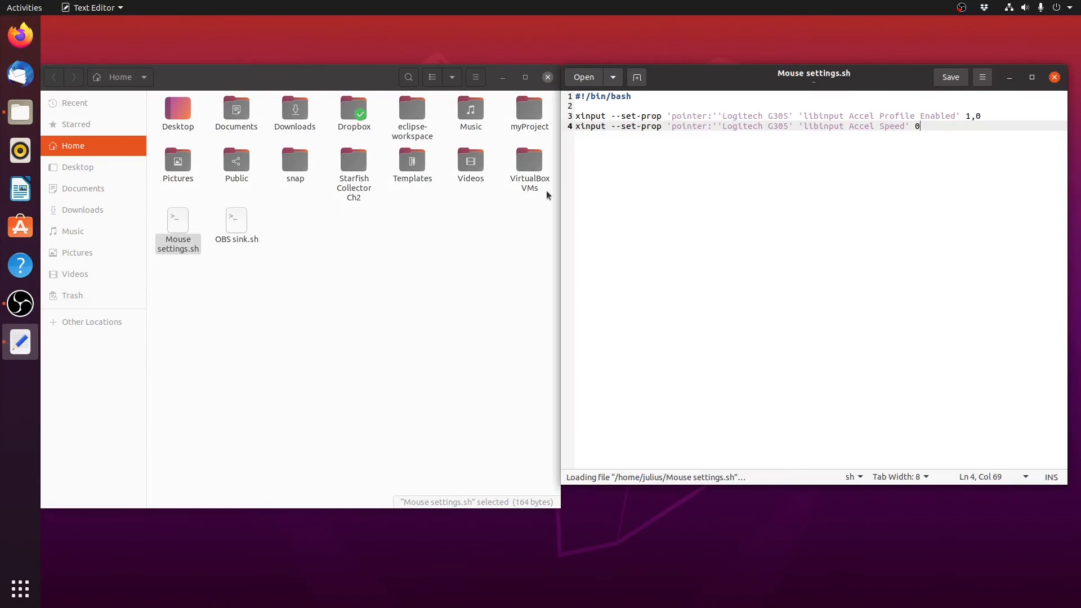
pyautogui.moveTo(813, 73); pyautogui.dragTo(655, 196)
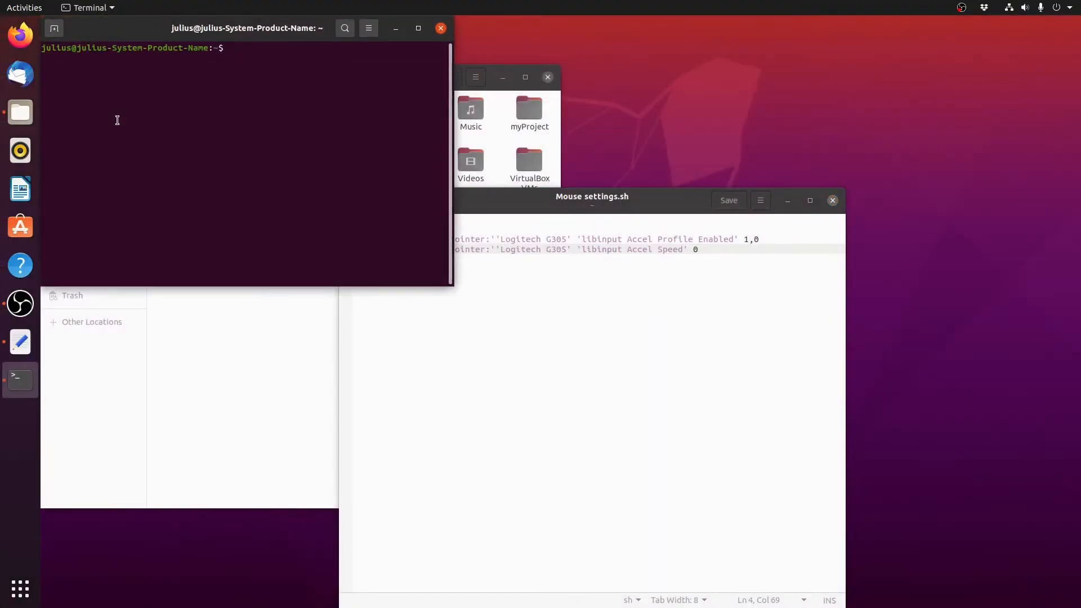
# Rerun xinput to list devices and find the exact Logitech G305 pointer name.
pyautogui.write('xinput')
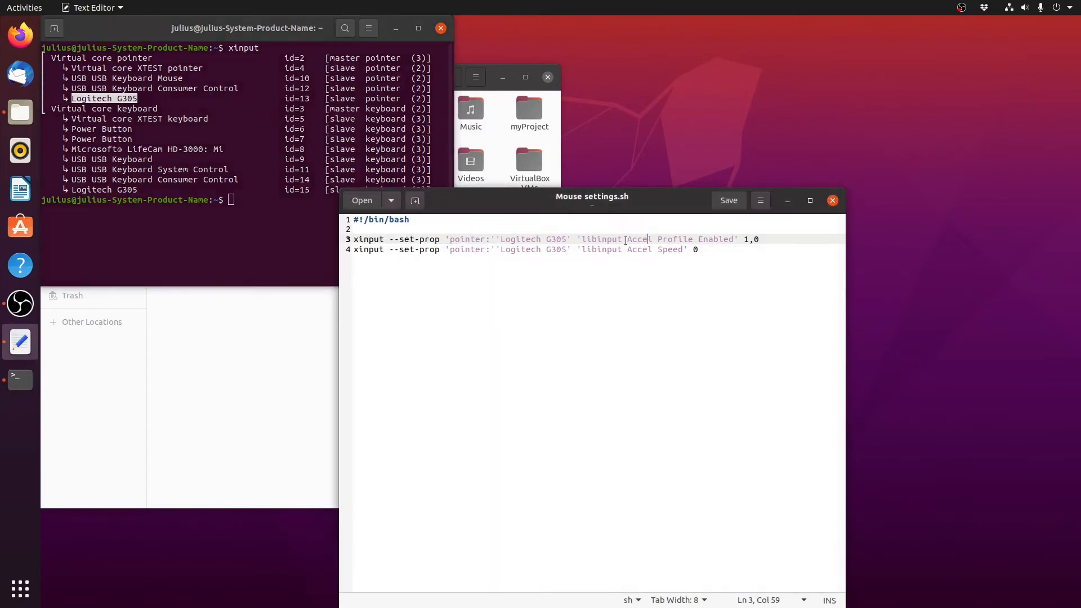
pyautogui.click(498, 239)
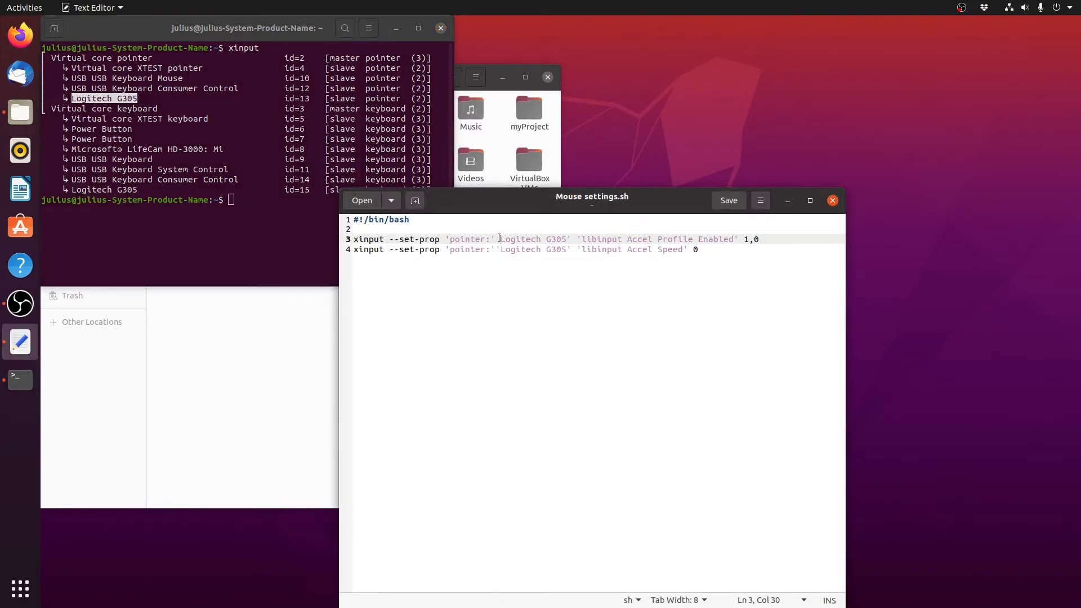
pyautogui.doubleClick(532, 239)
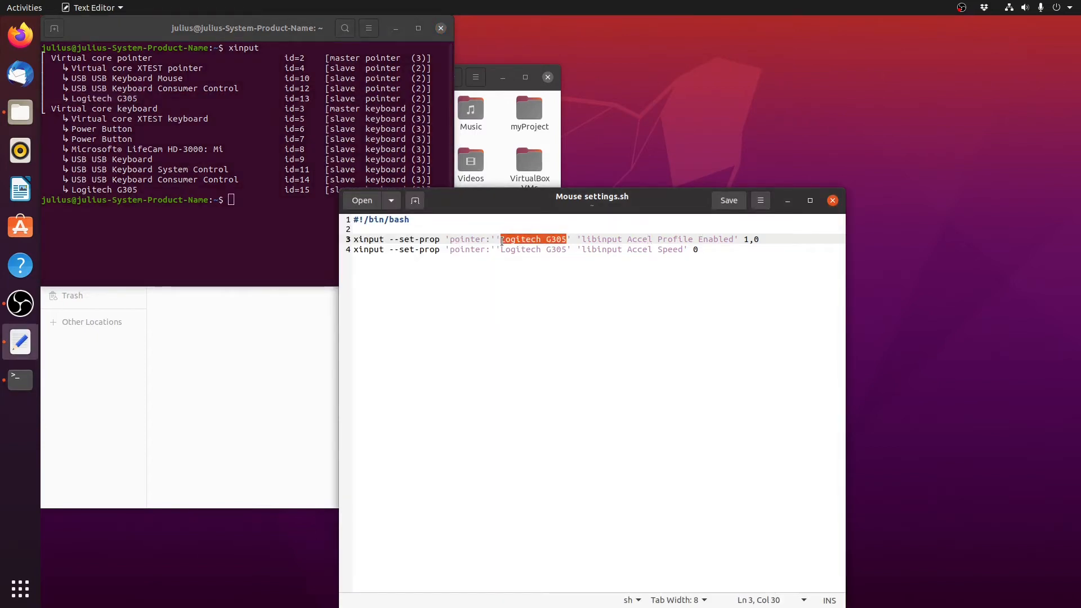
pyautogui.press('Delete')
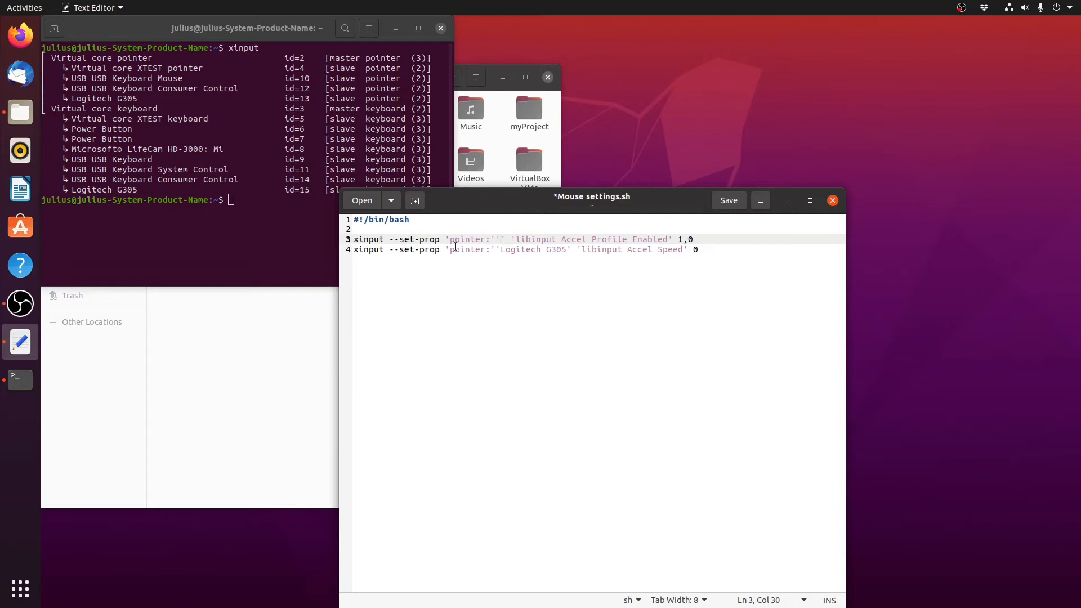
pyautogui.doubleClick(469, 239)
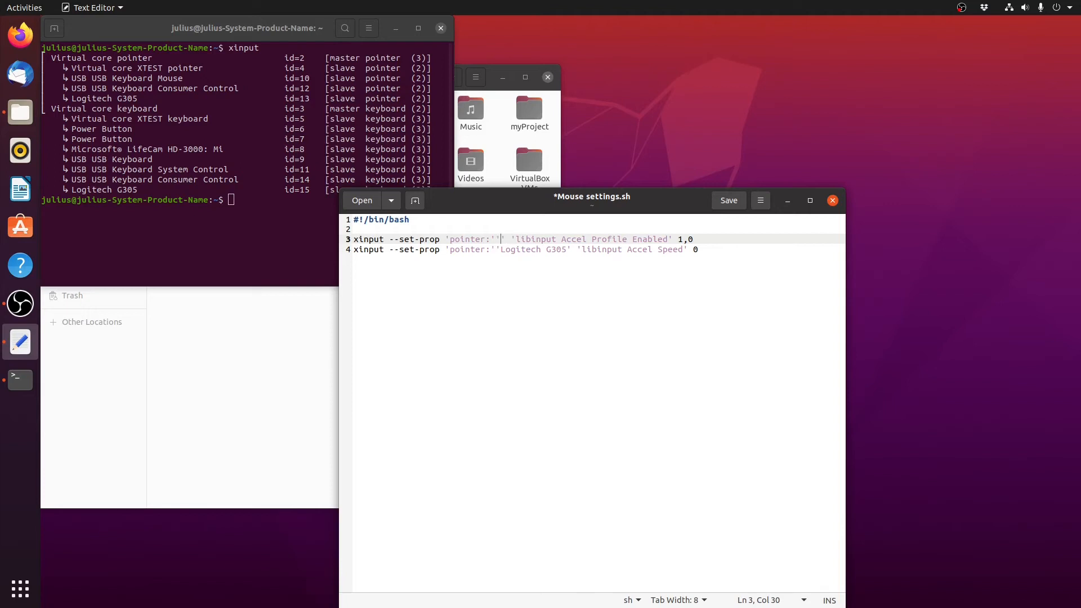
pyautogui.write('Logitech G305')
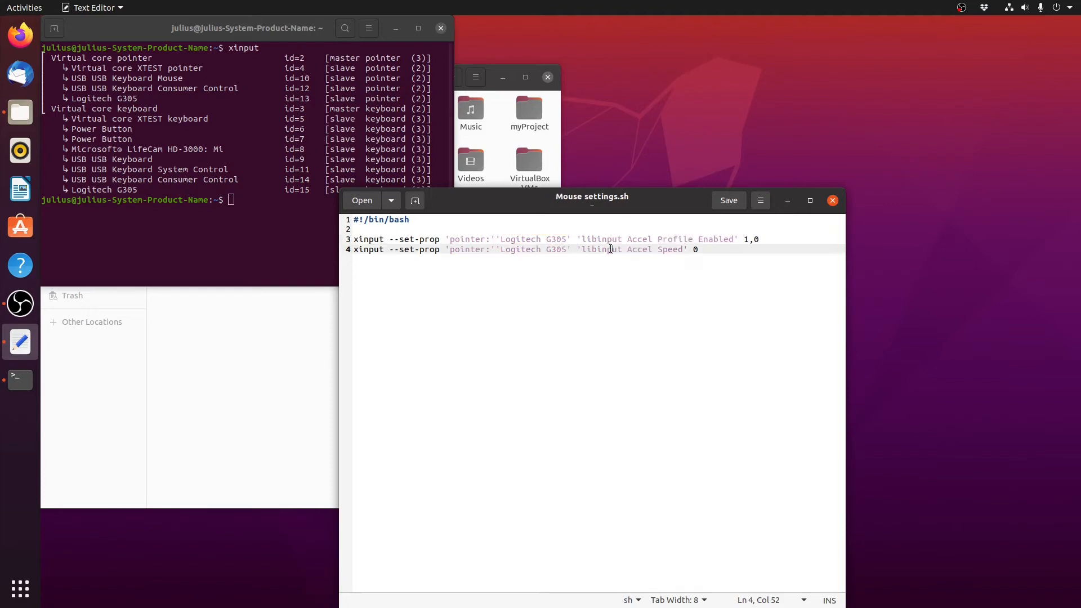
pyautogui.moveTo(536, 300)
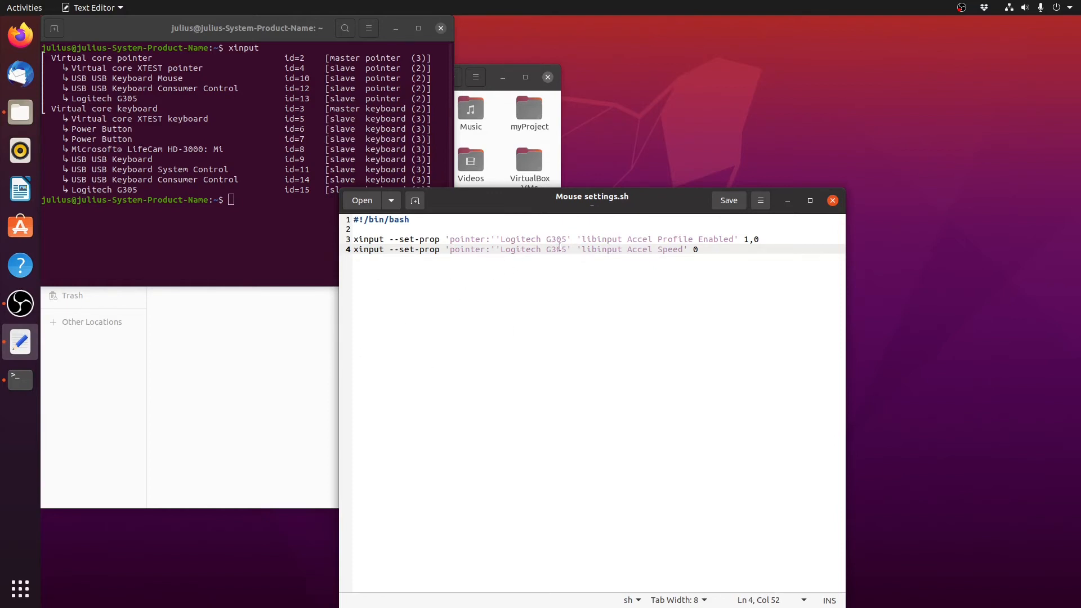
# Rewrite line 3 with the Logitech G305 device name and Accel Profile Enabled values 0, 1.
pyautogui.doubleClick(533, 239)
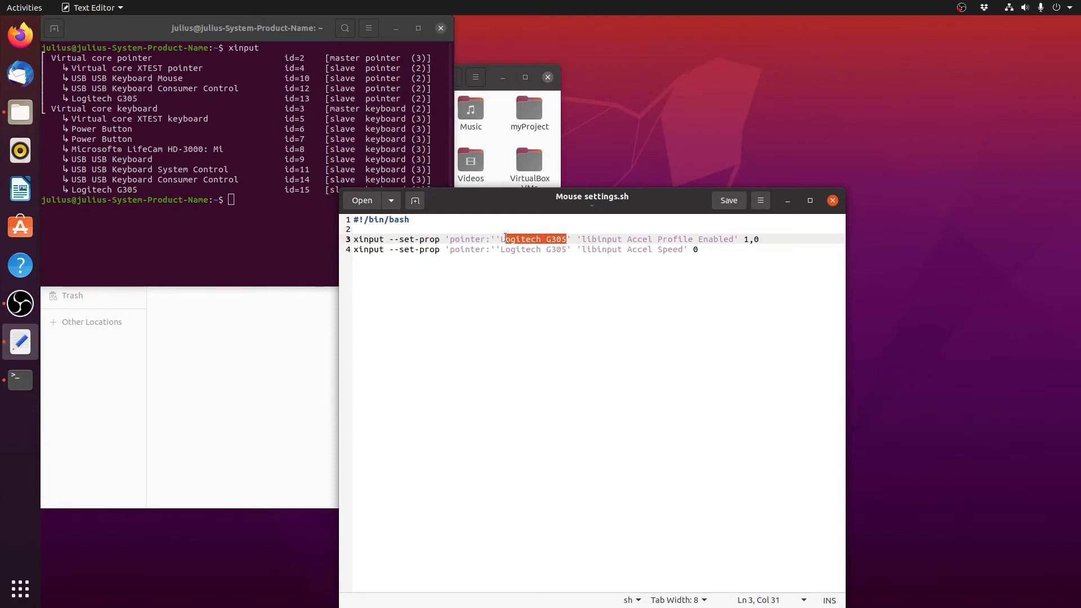
pyautogui.write('Usb')
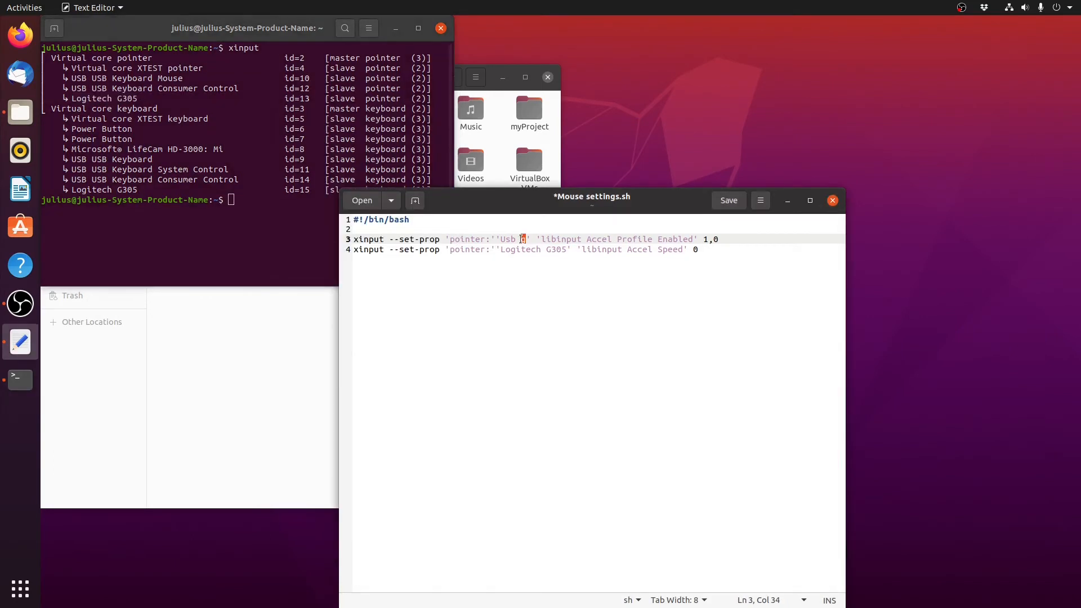
pyautogui.write('Logitech G305')
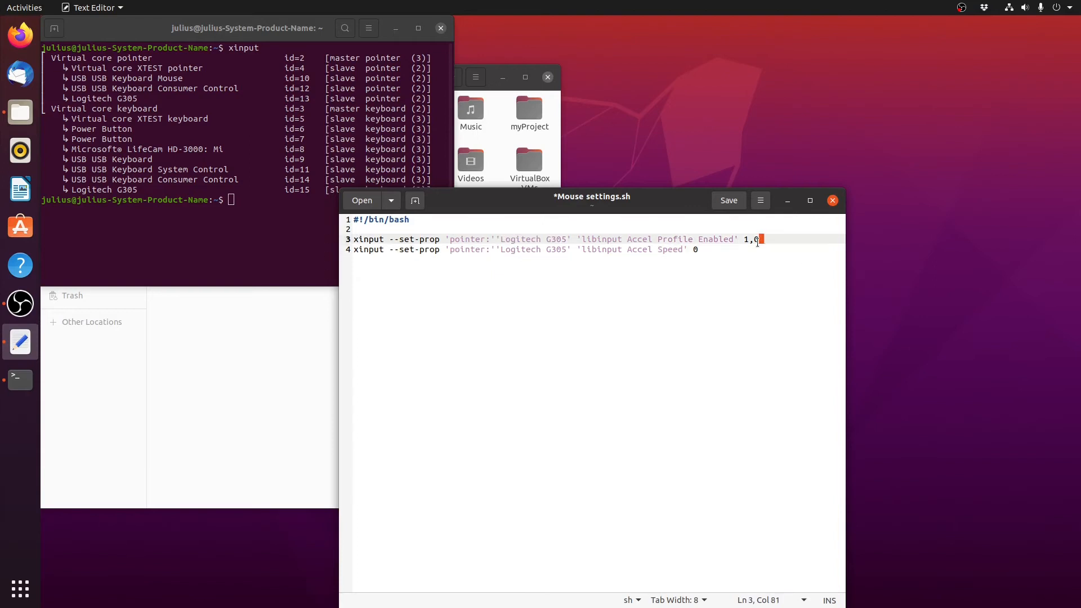
pyautogui.write('0,1')
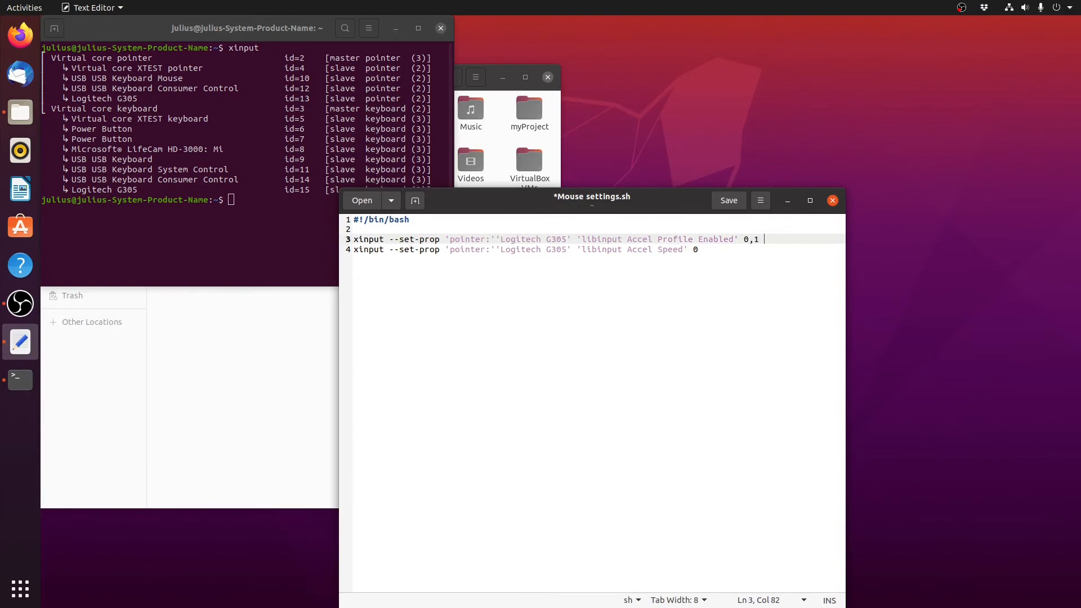
pyautogui.press('BackSpace')
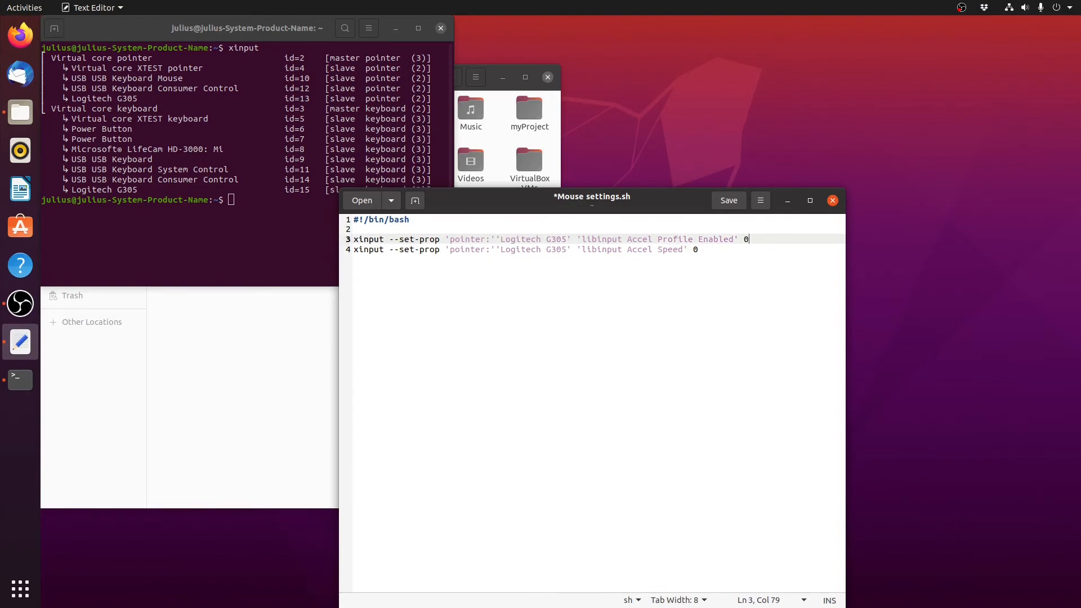
pyautogui.write(', 1')
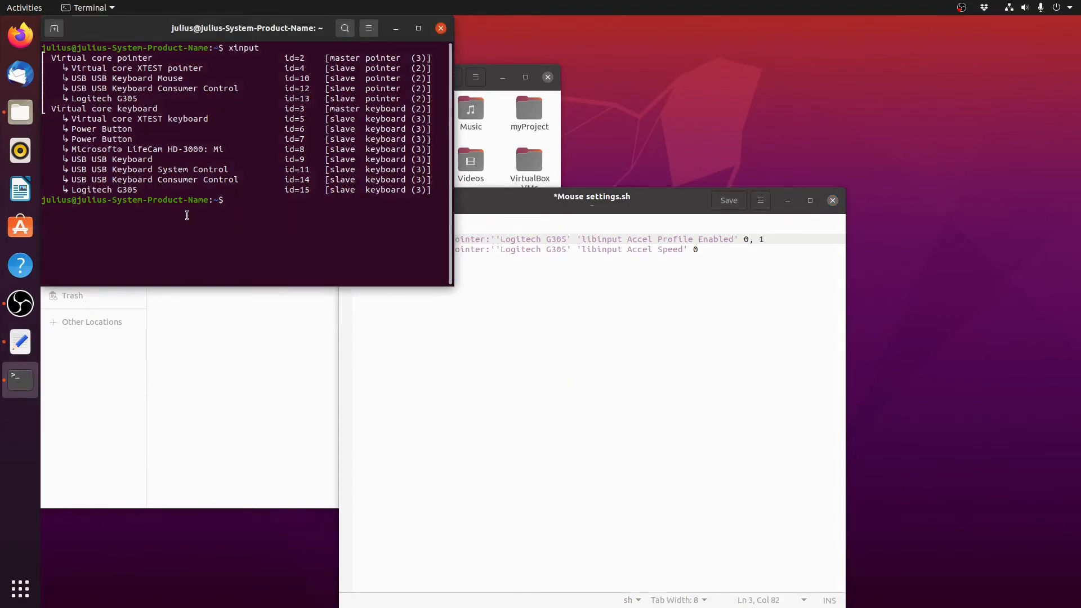
pyautogui.write('xinput')
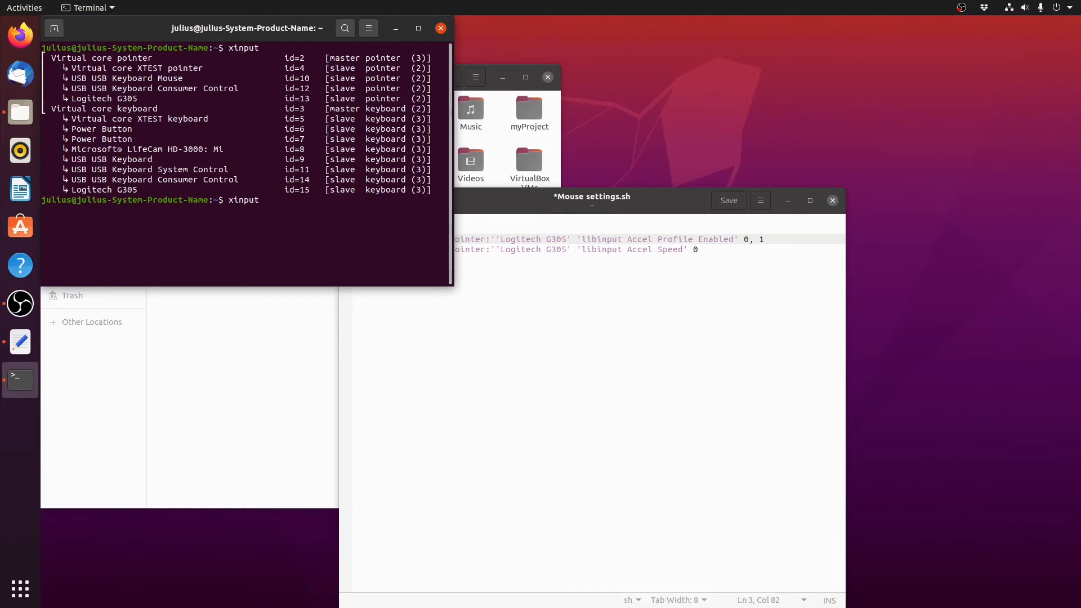
# Run xinput list-props on the G305 to show Accel Profile Enabled currently at 1, 0.
pyautogui.write('list-props')
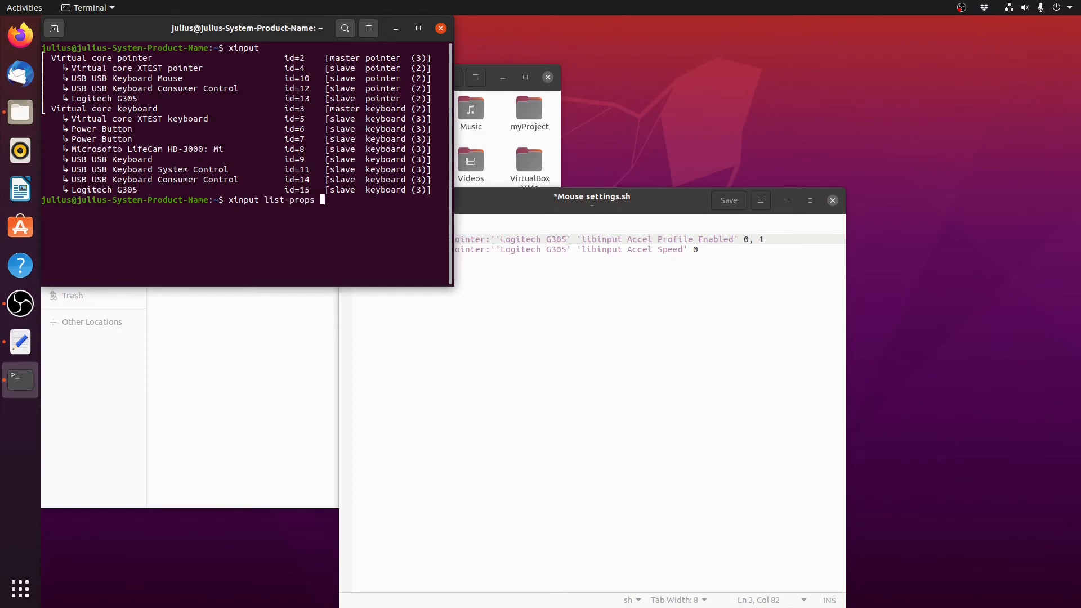
pyautogui.press('Return')
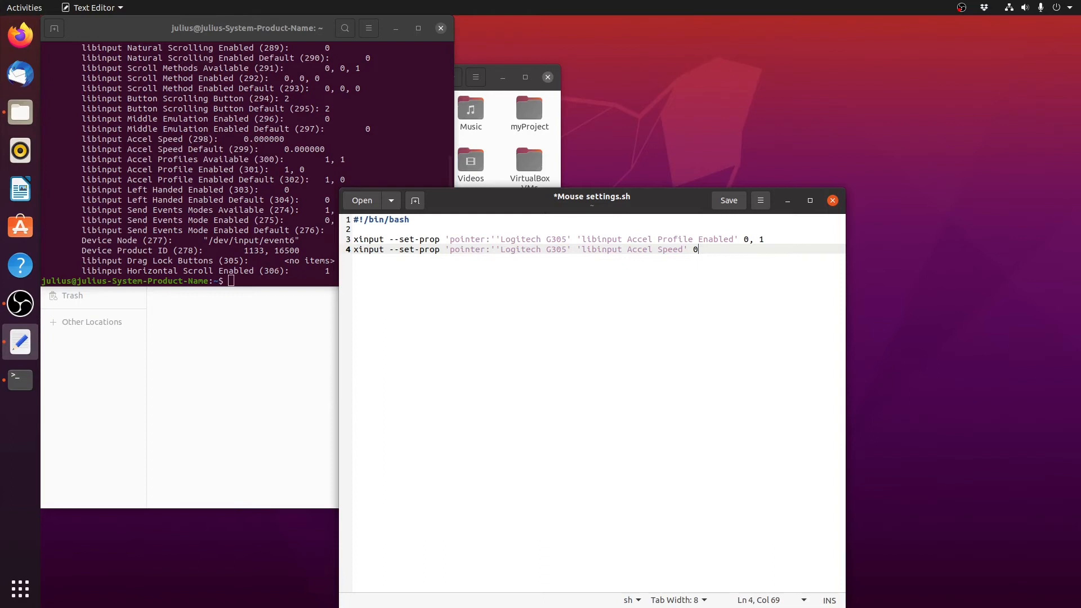
# Set the libinput Accel Speed on line 4 to -0.4 and save Mouse settings.sh.
pyautogui.write('-')
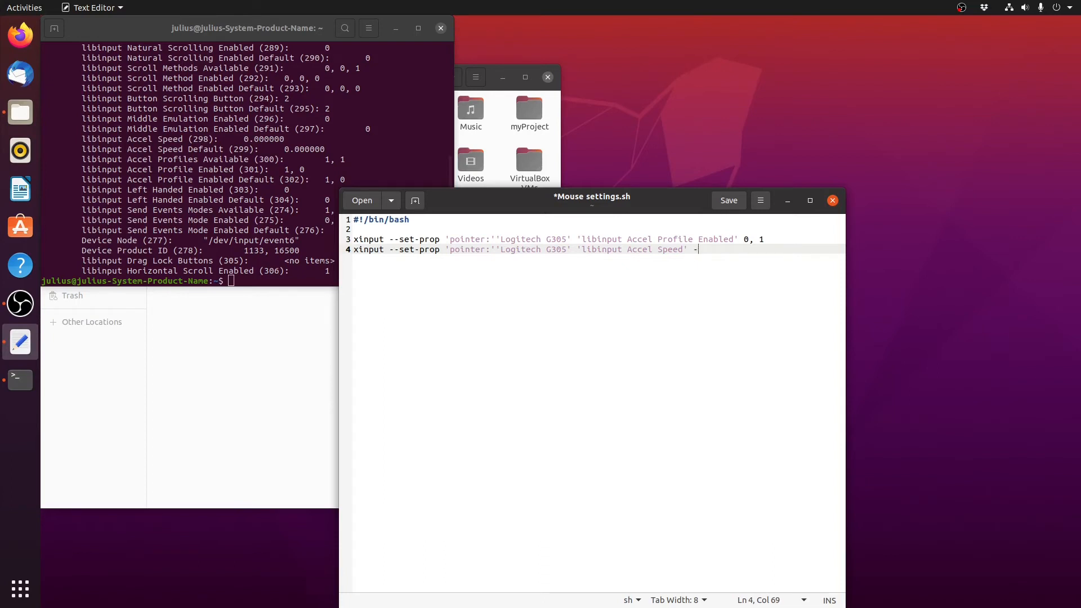
pyautogui.press('BackSpace')
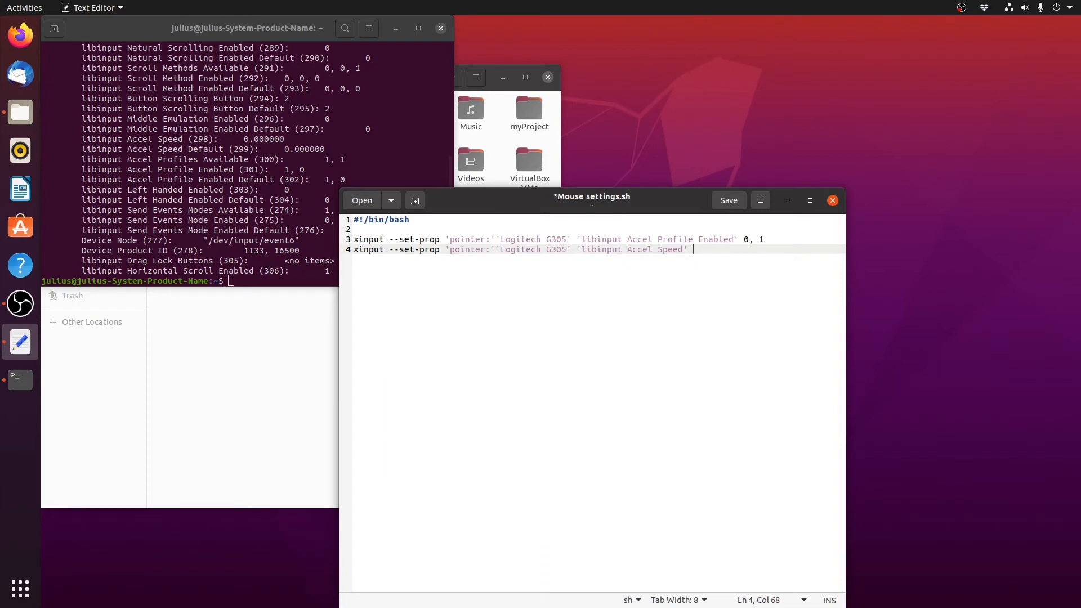
pyautogui.write('1')
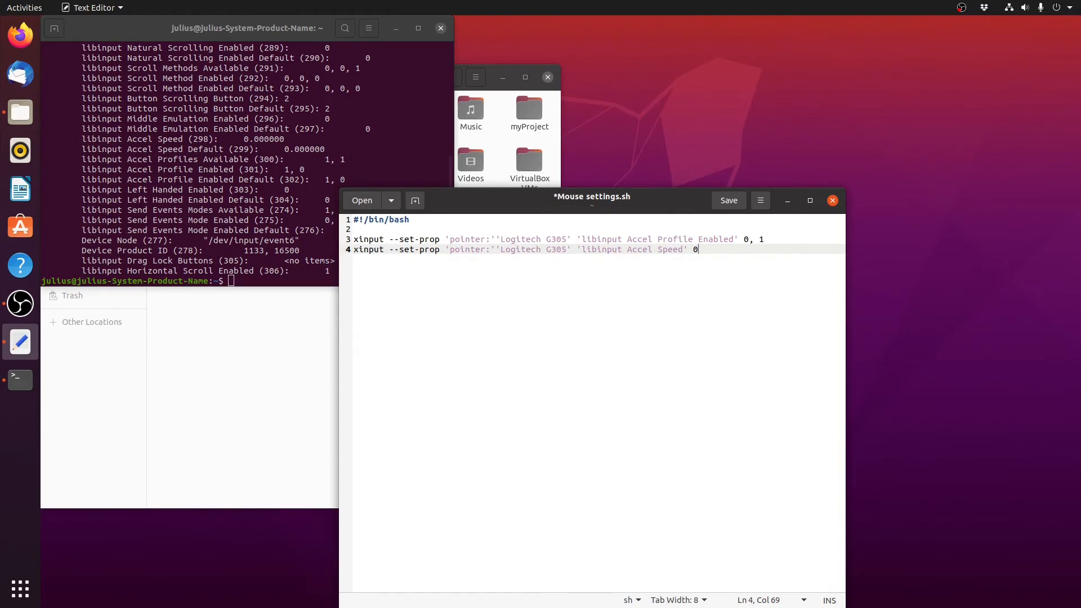
pyautogui.write('-.4')
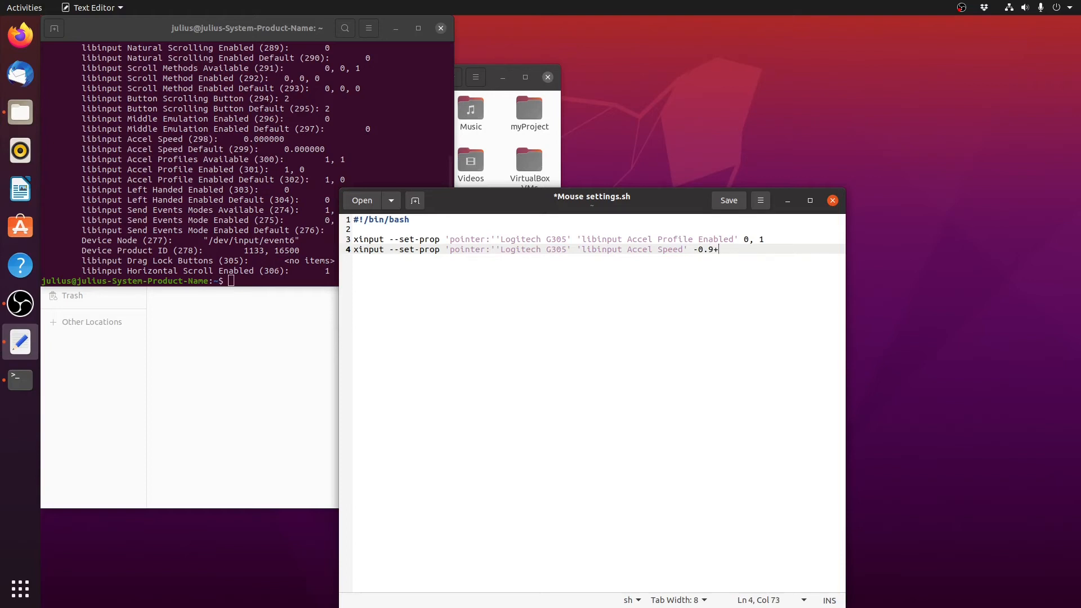
pyautogui.press('BackSpace')
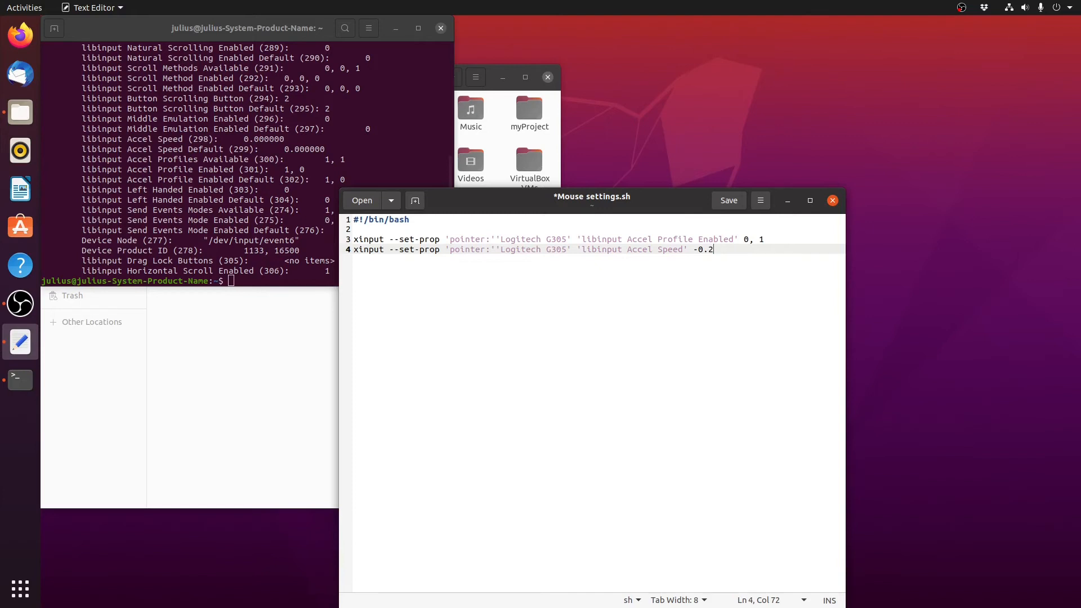
pyautogui.press('BackSpace')
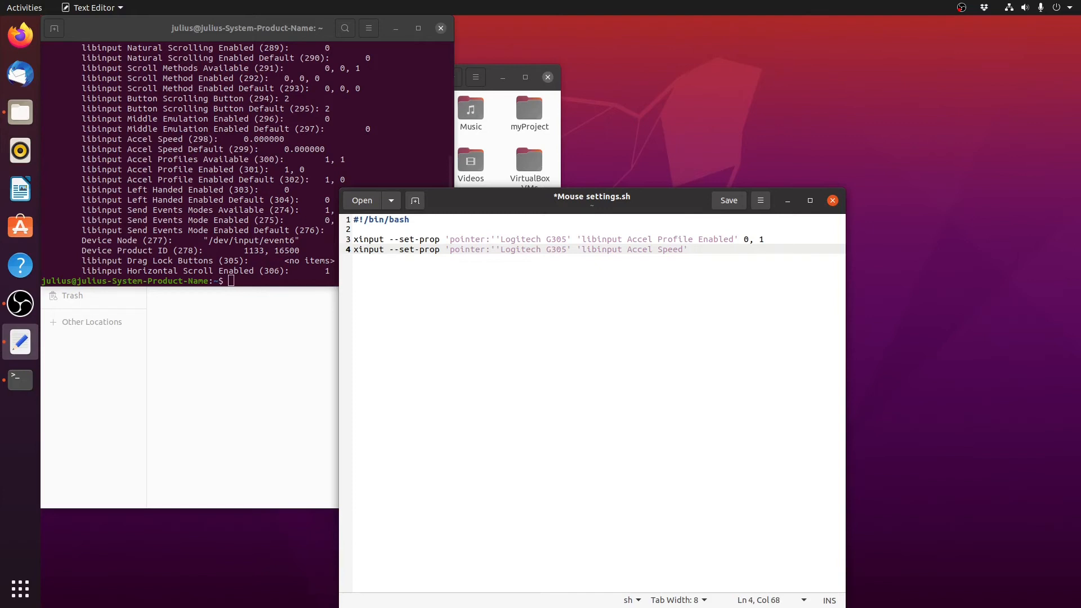
pyautogui.write('.')
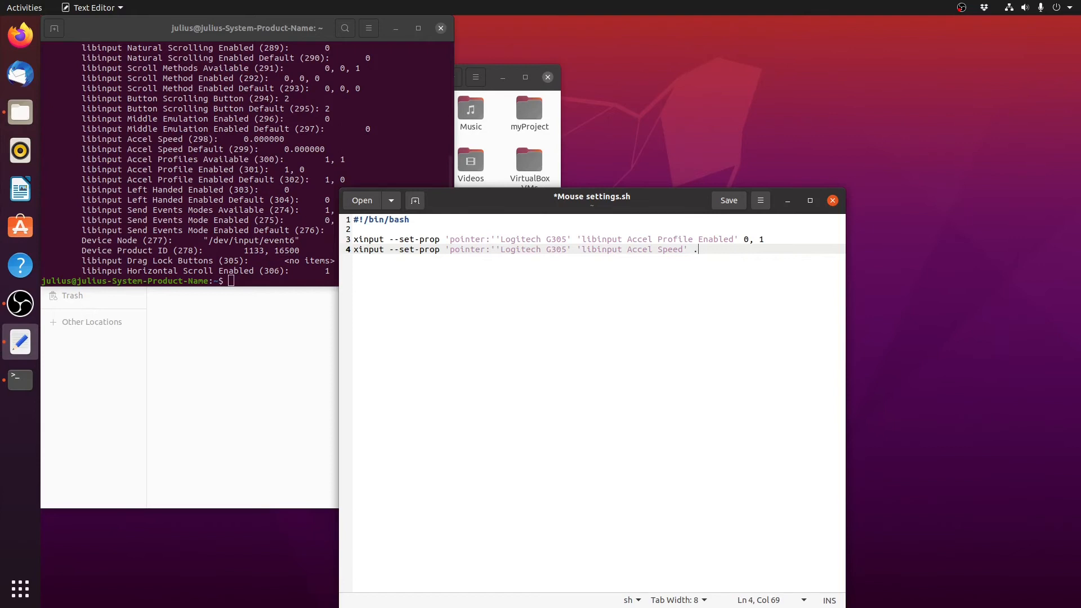
pyautogui.write('0.4')
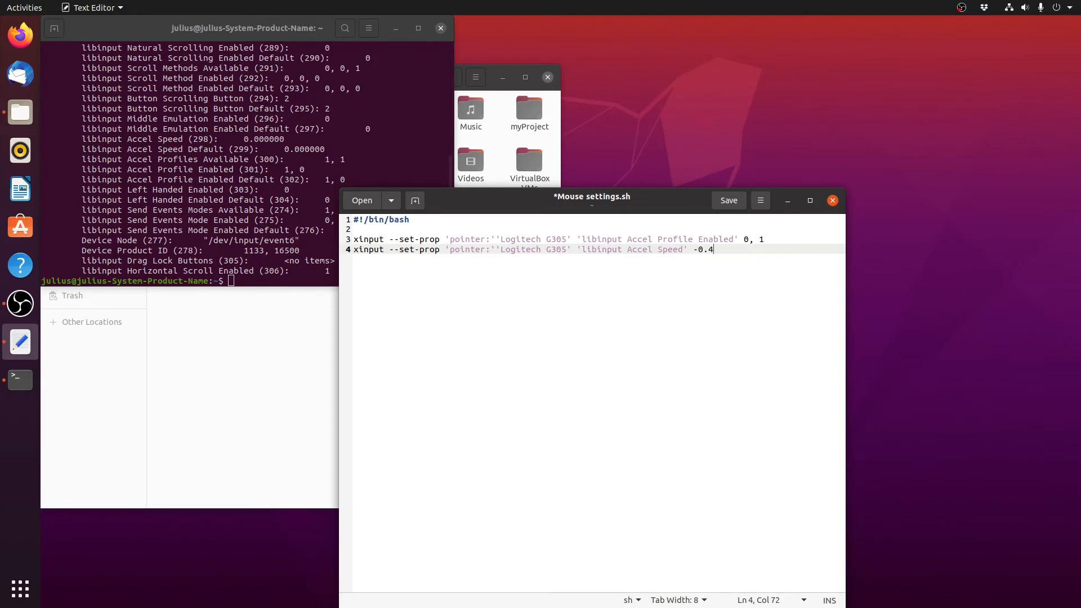
pyautogui.click(728, 200)
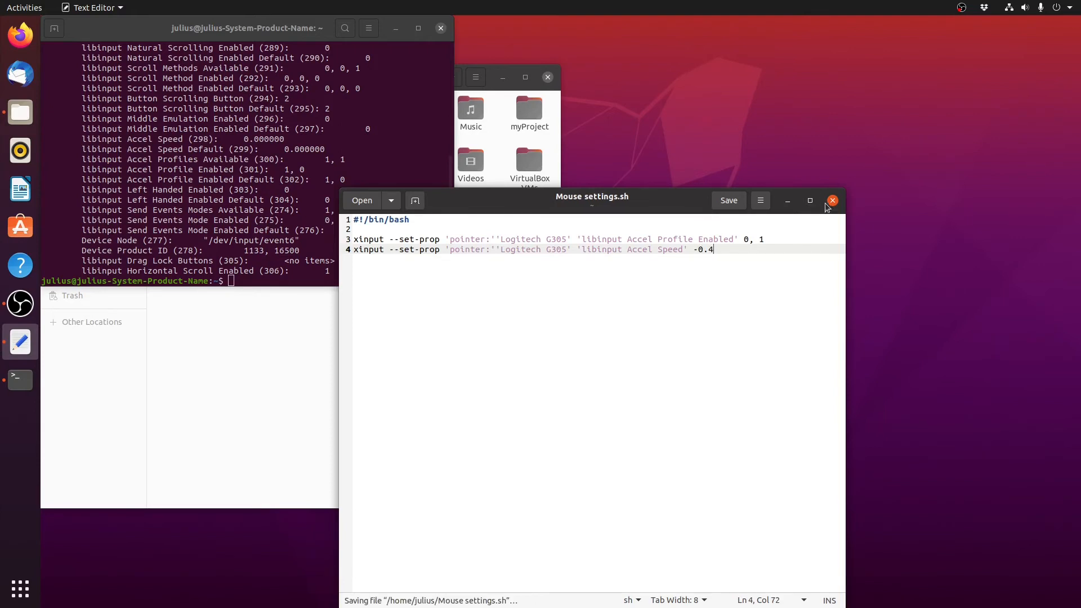
# Close the extra terminal and begin entering the ./"Mouse settings" command in the original terminal.
pyautogui.click(832, 200)
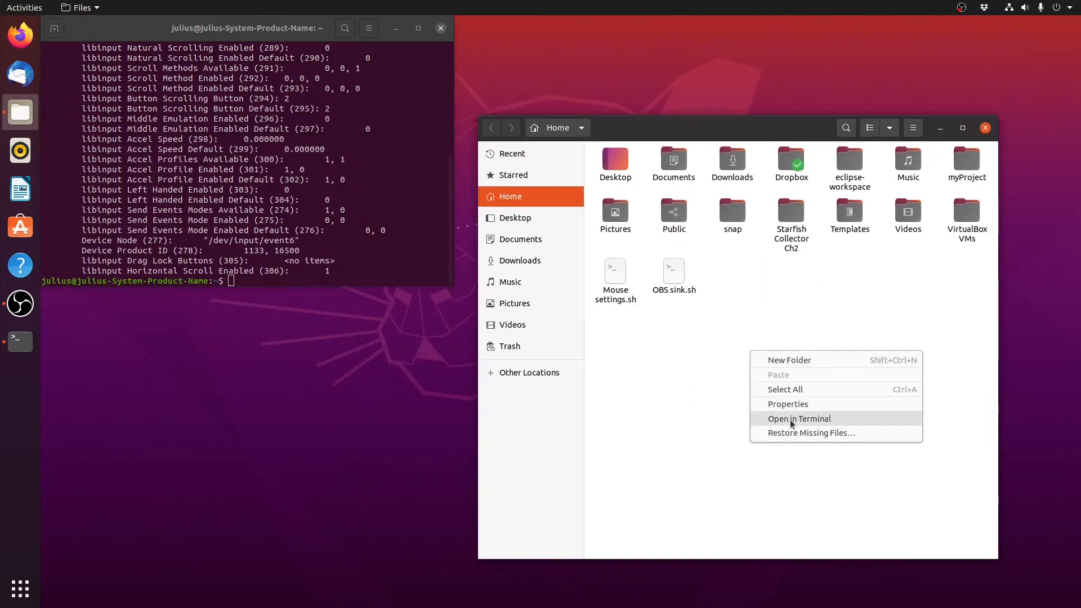
pyautogui.click(799, 419)
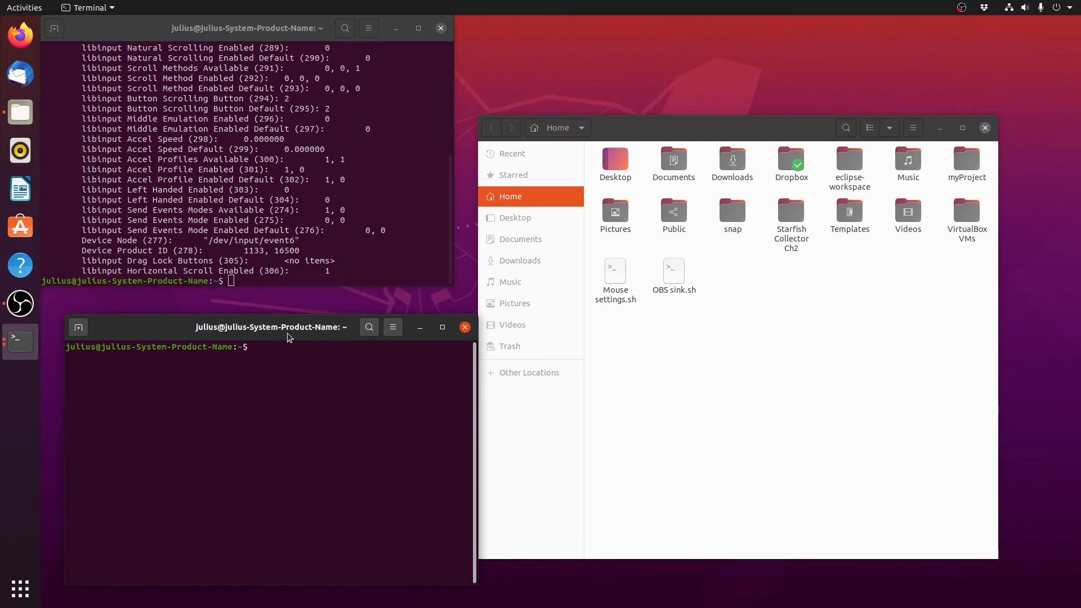
pyautogui.write('./"Mo')
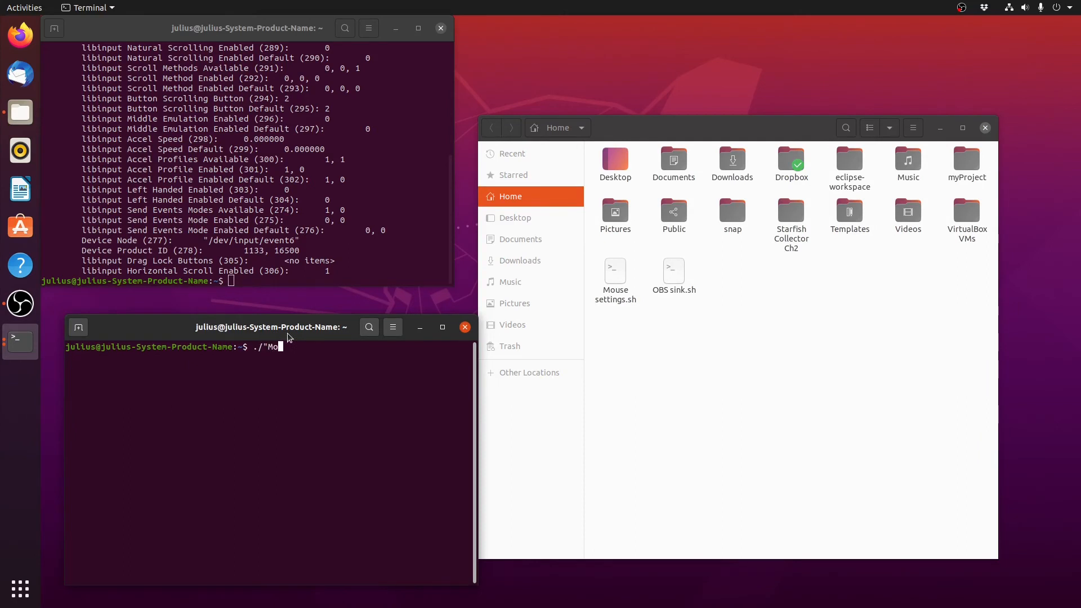
pyautogui.write('use settings')
pyautogui.click(246, 280)
pyautogui.write('xinput')
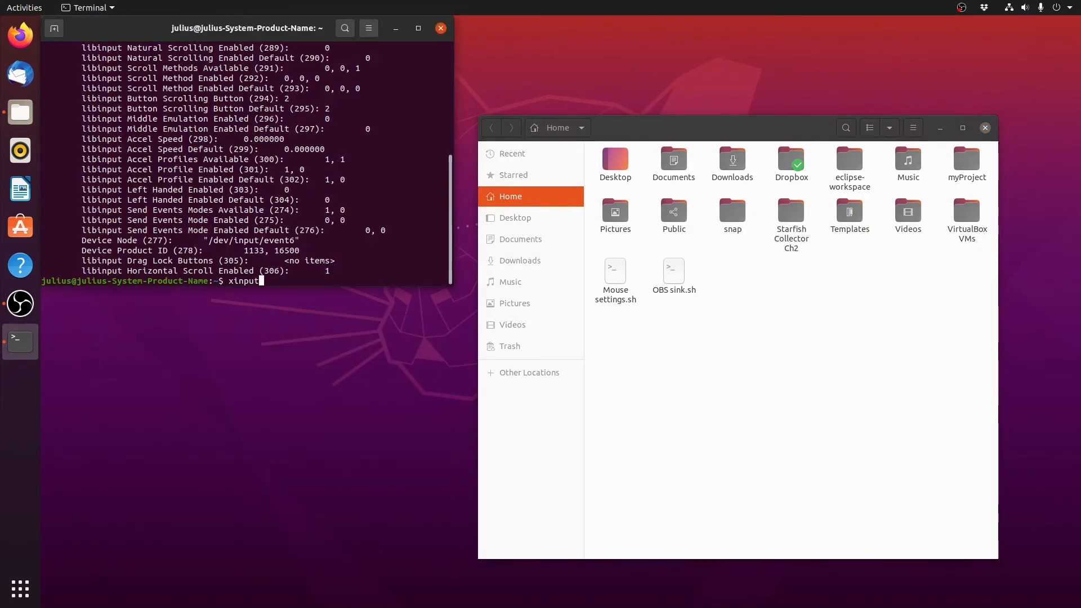
# List input devices with xinput, then show the Logitech G305 properties reporting Accel Speed -0.400000.
pyautogui.press('Return')
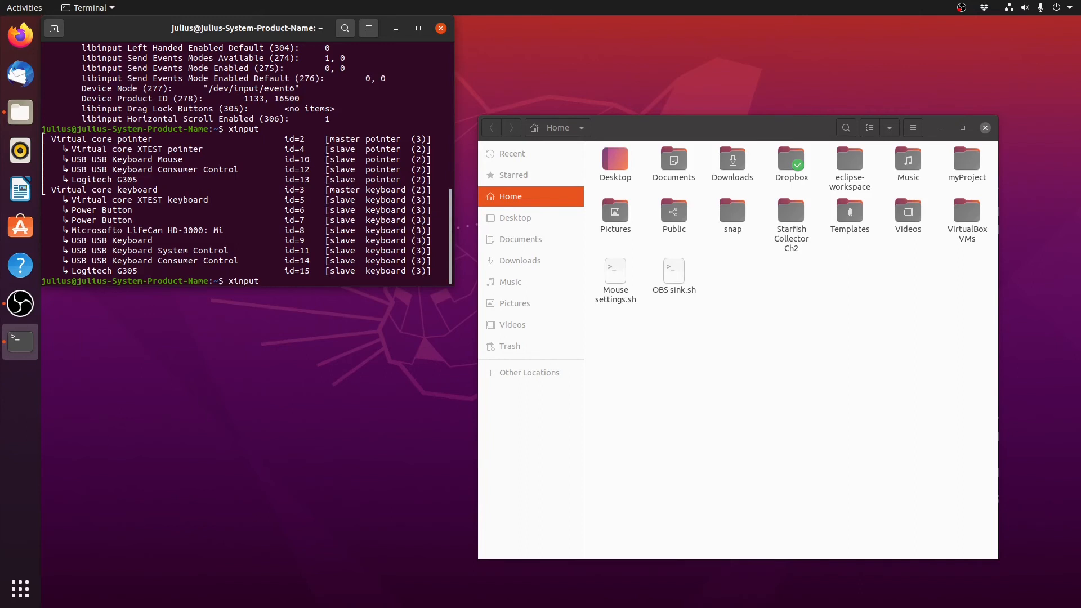
pyautogui.write('listp')
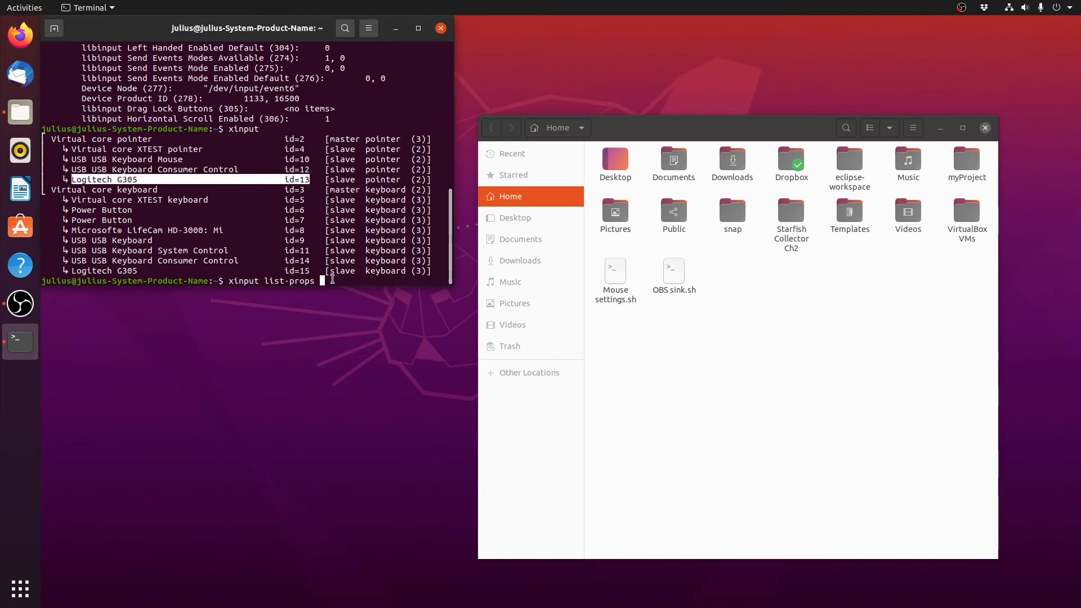
pyautogui.press('Return')
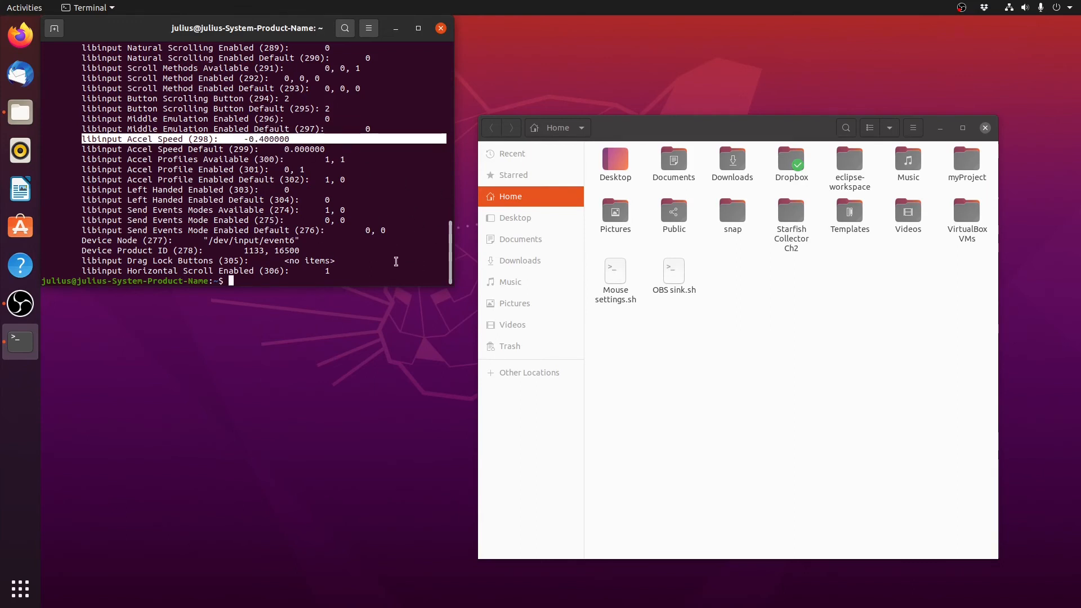
# Run Mouse settings.sh, recheck the G305 properties with xinput list-props, and close the terminal.
pyautogui.click(615, 270)
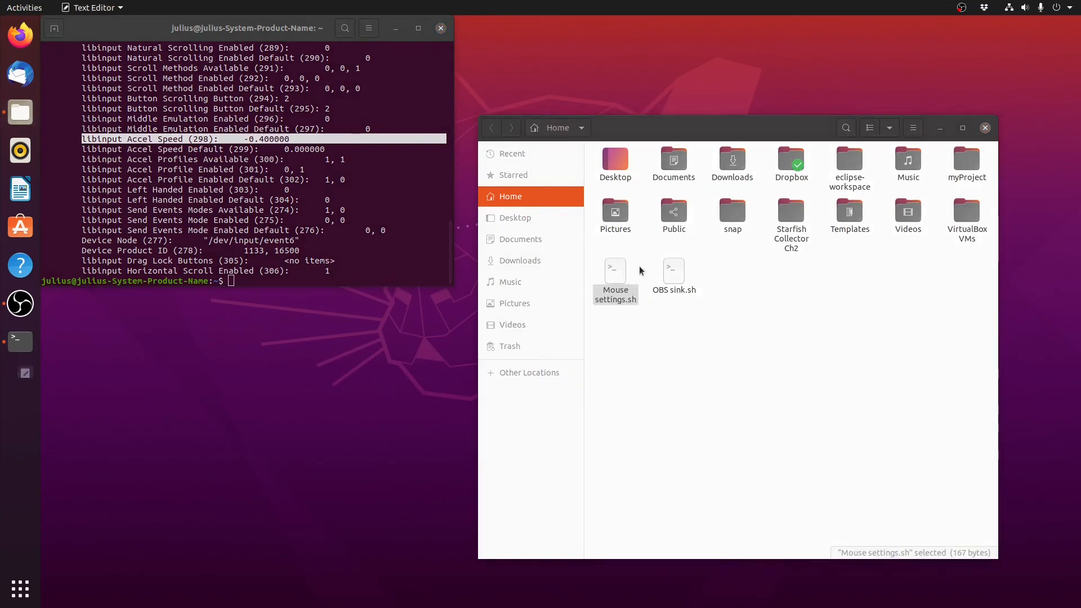
pyautogui.doubleClick(614, 269)
pyautogui.write('./"Mouse settings".sh')
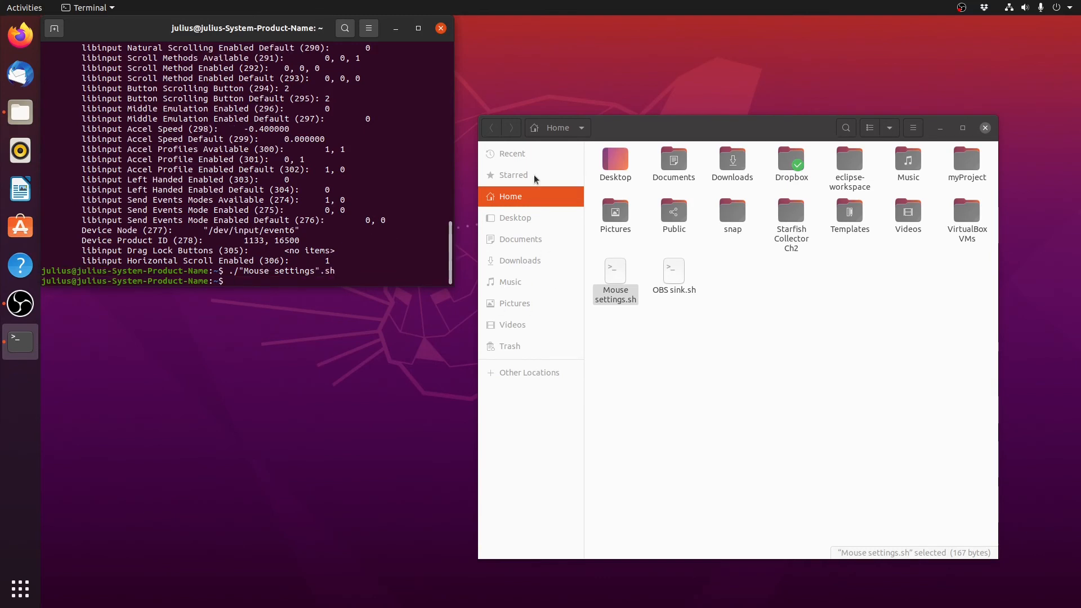
pyautogui.write('xinput list-')
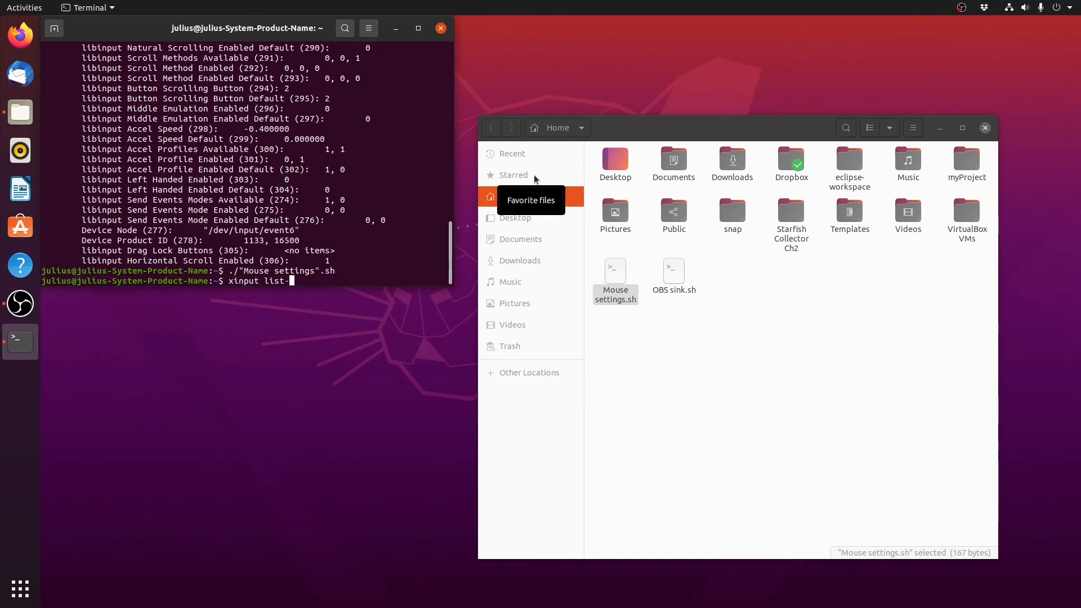
pyautogui.press('Return')
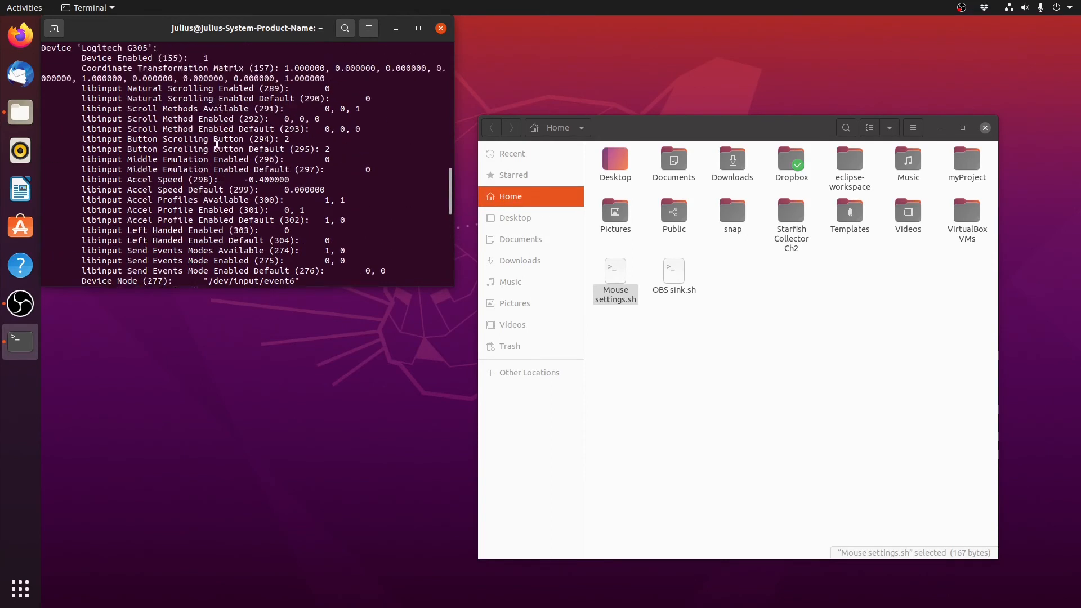
pyautogui.write('xinput')
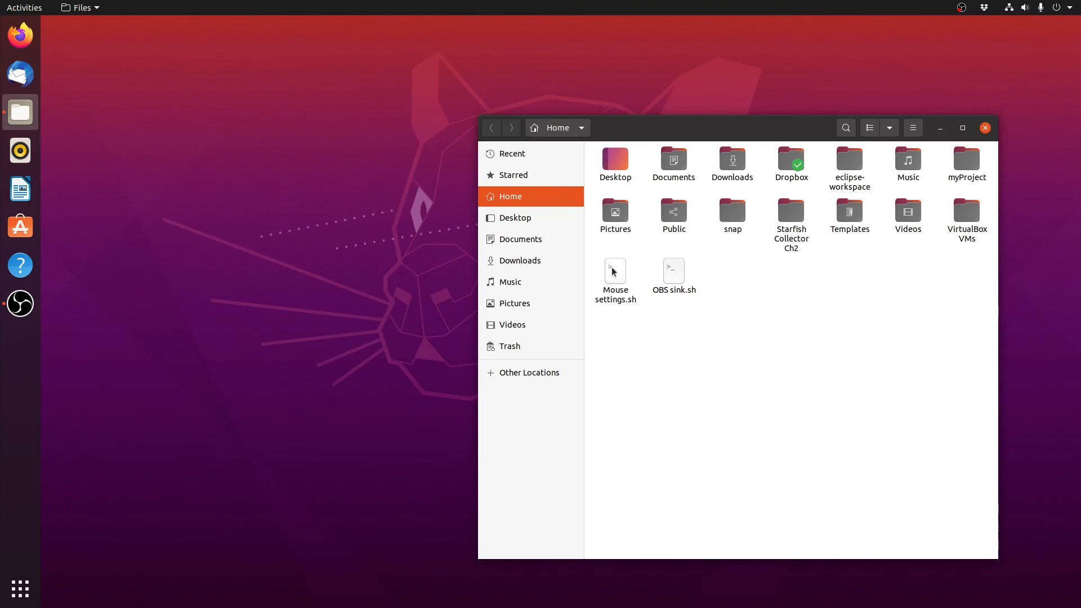
# Add Mouse settings.sh as a new enabled startup program in Startup Applications.
pyautogui.rightClick(615, 269)
pyautogui.write('start')
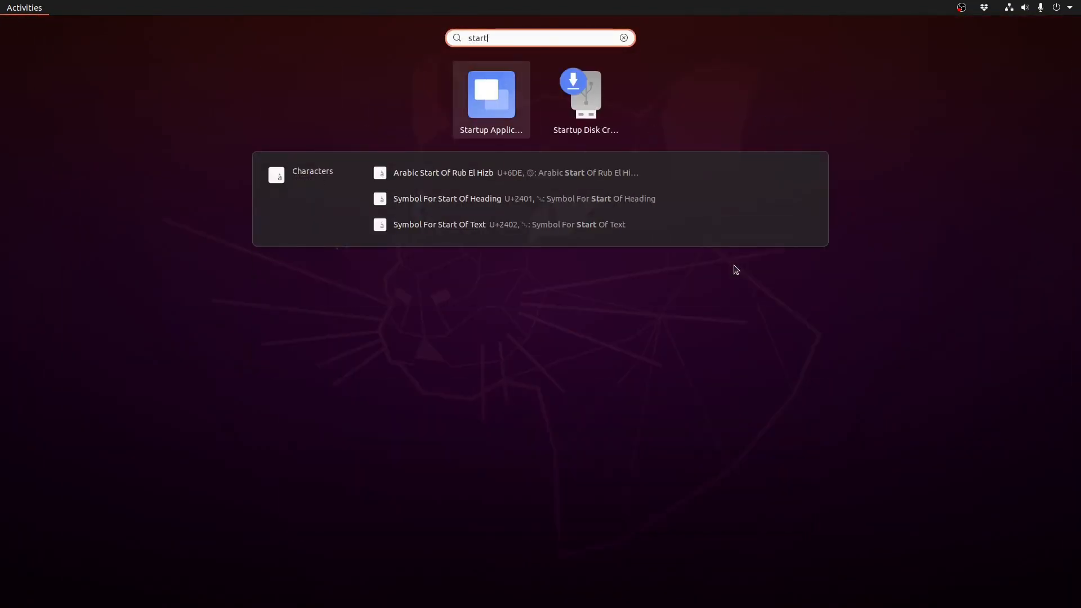
pyautogui.click(490, 94)
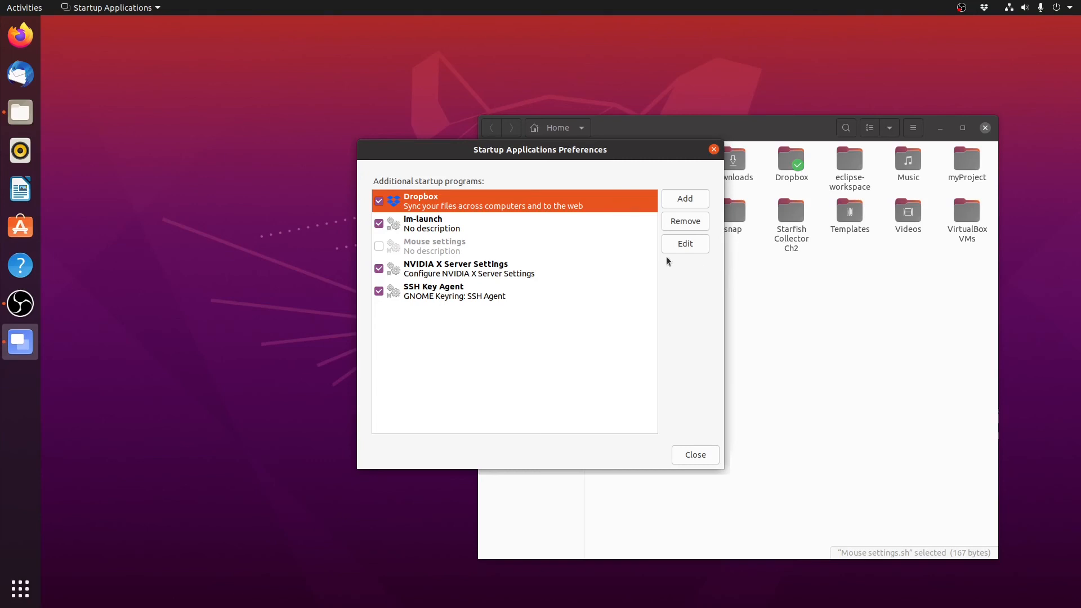
pyautogui.moveTo(501, 256)
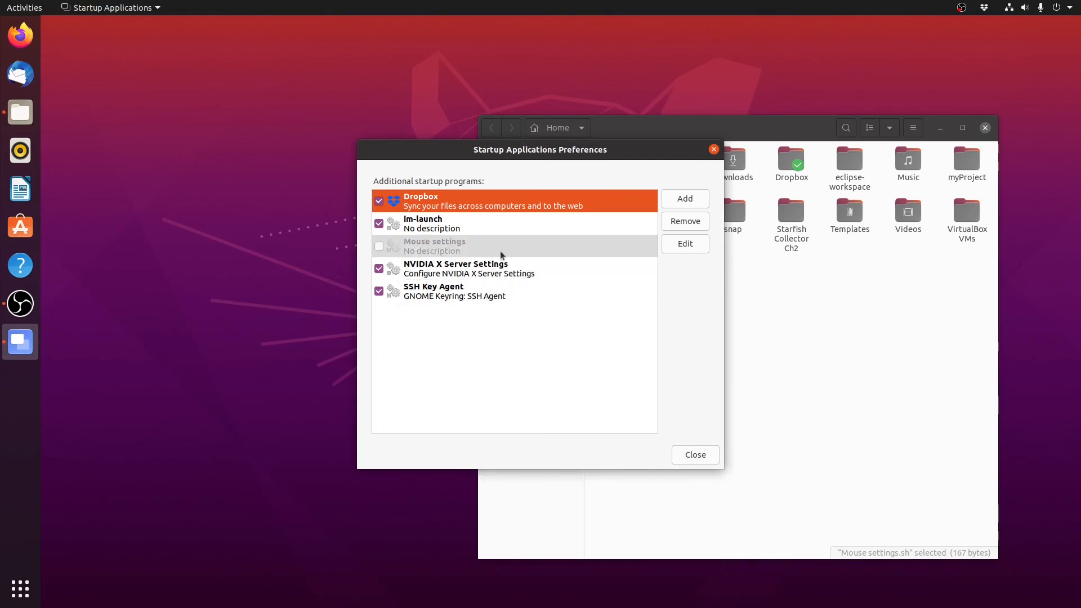
pyautogui.click(683, 198)
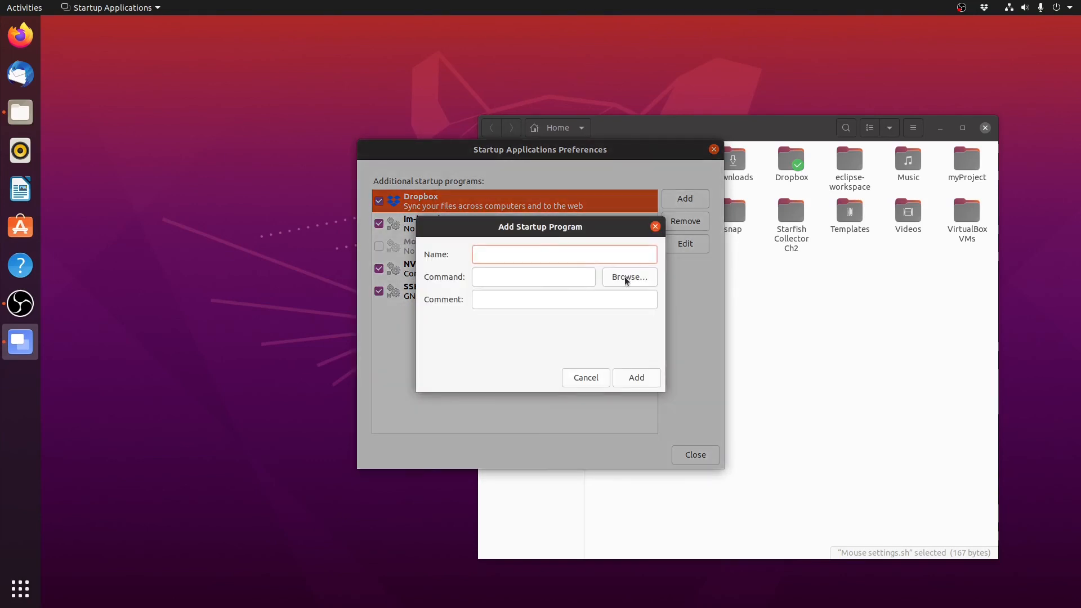
pyautogui.click(627, 277)
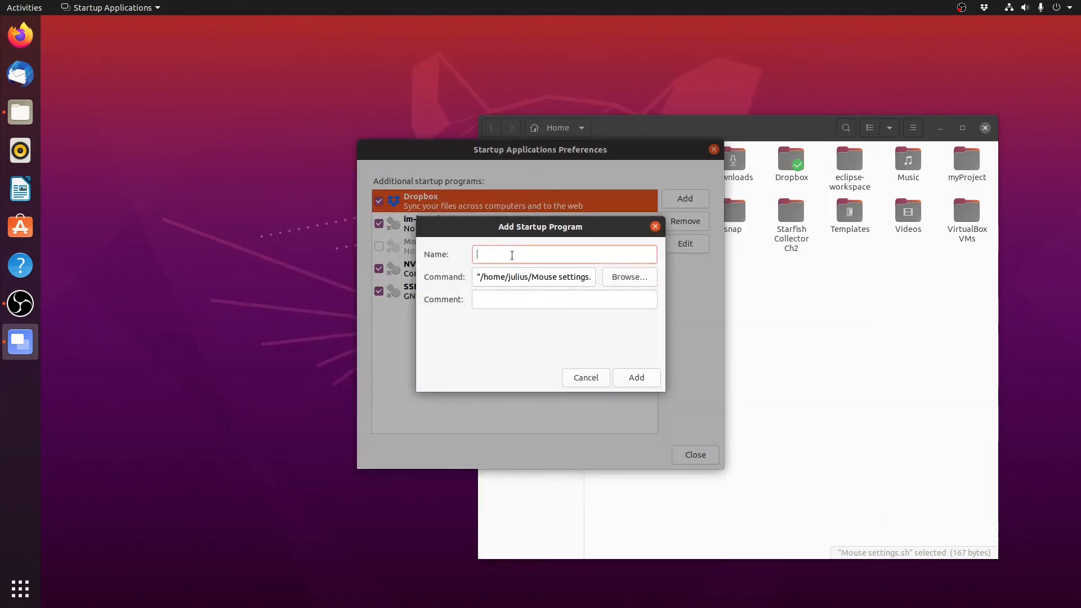
pyautogui.write('fgdfgdfg')
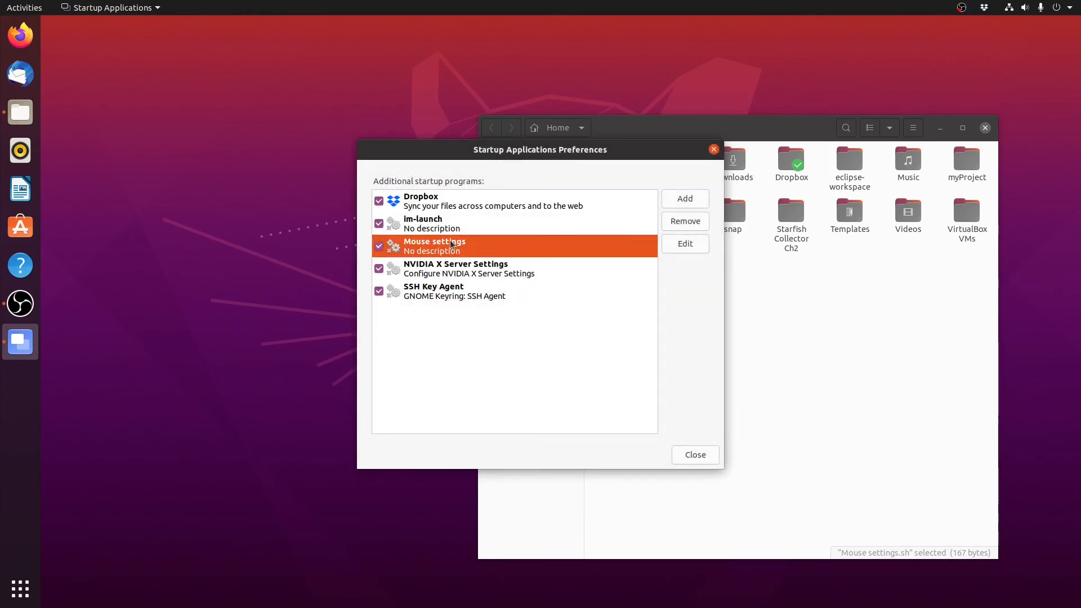
pyautogui.click(685, 243)
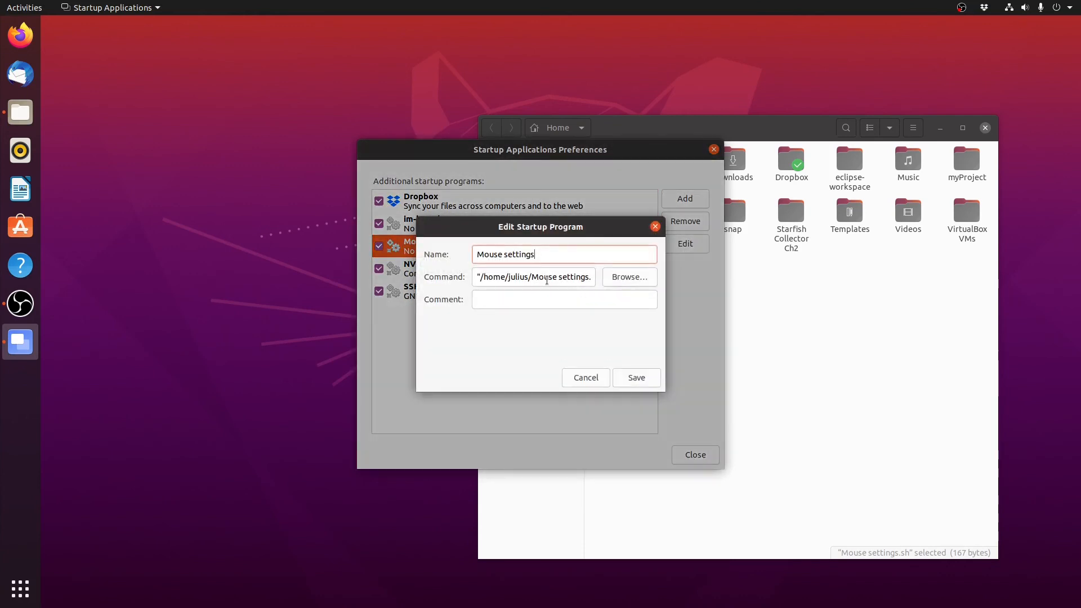
pyautogui.click(534, 277)
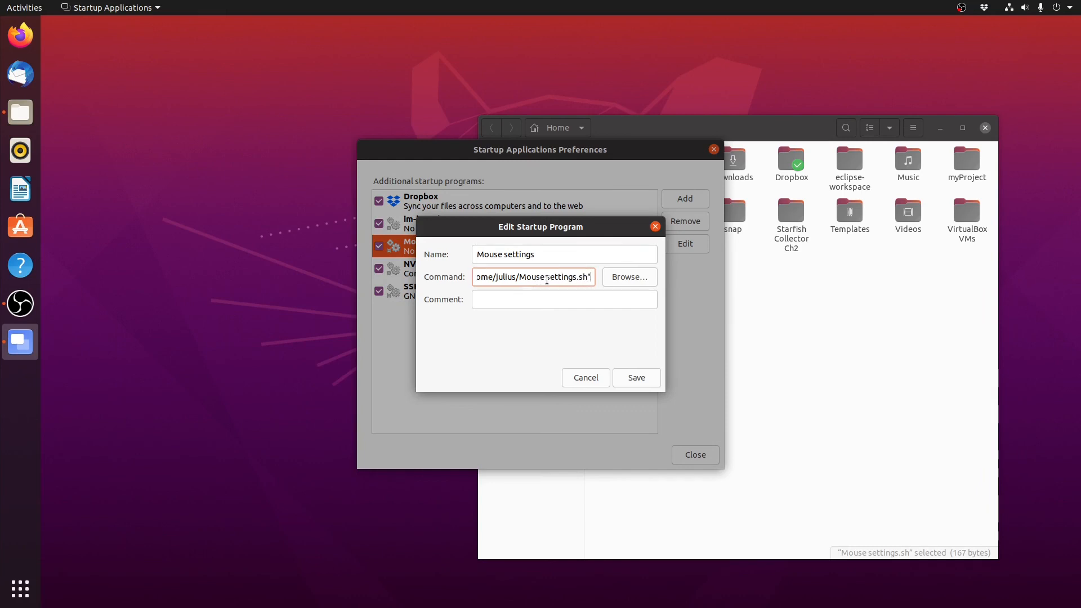
pyautogui.click(635, 377)
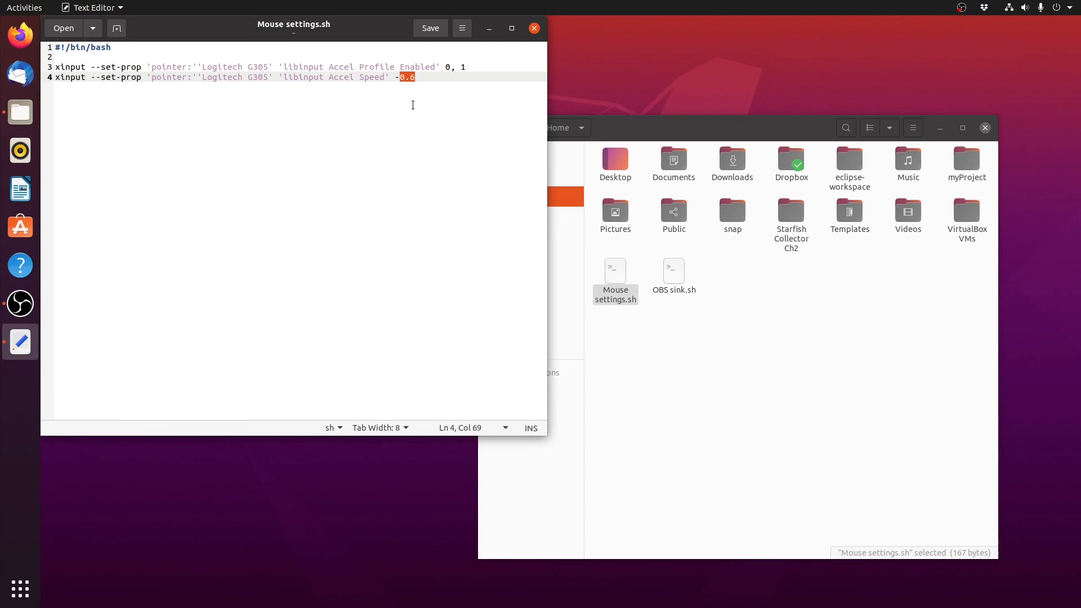
pyautogui.moveTo(705, 300)
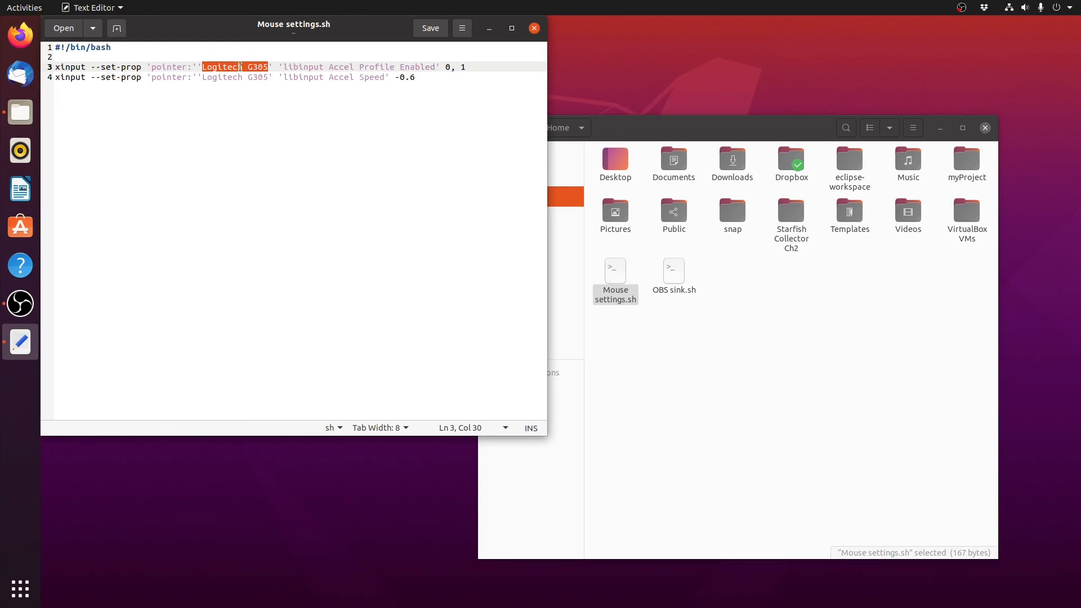
# Replace 'Logitech G305' with * in the xinput lines, keeping speed -0.6, and begin closing the editor.
pyautogui.write('St')
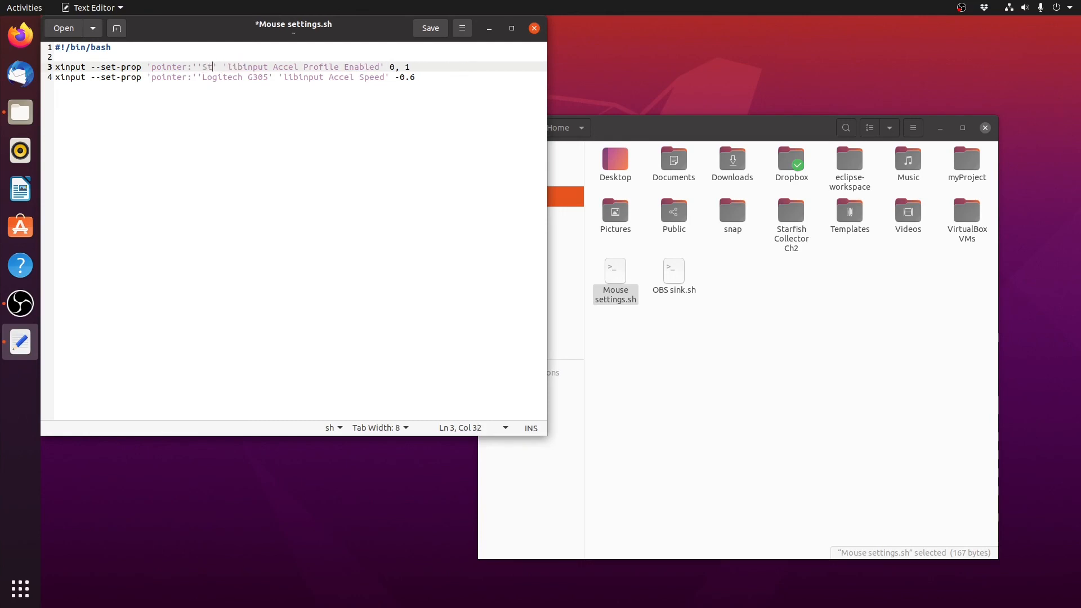
pyautogui.press('BackSpace')
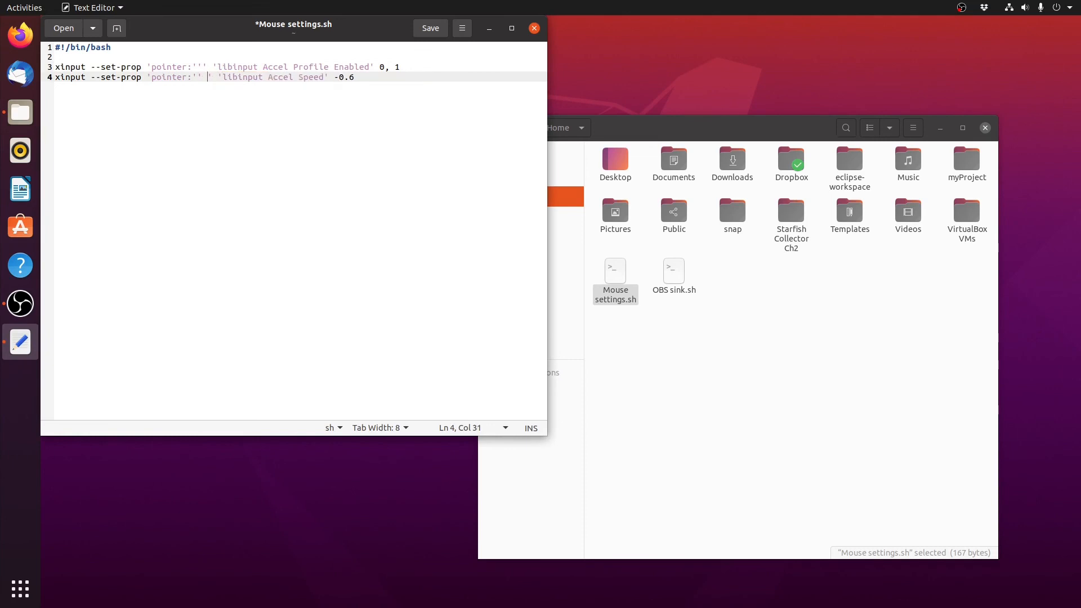
pyautogui.write('*')
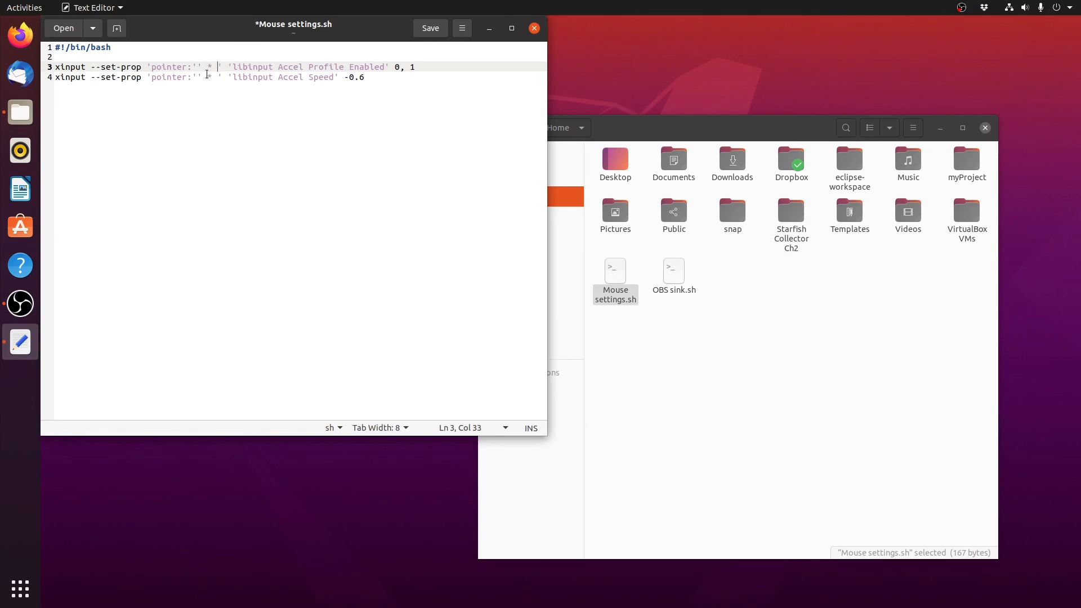
pyautogui.click(534, 28)
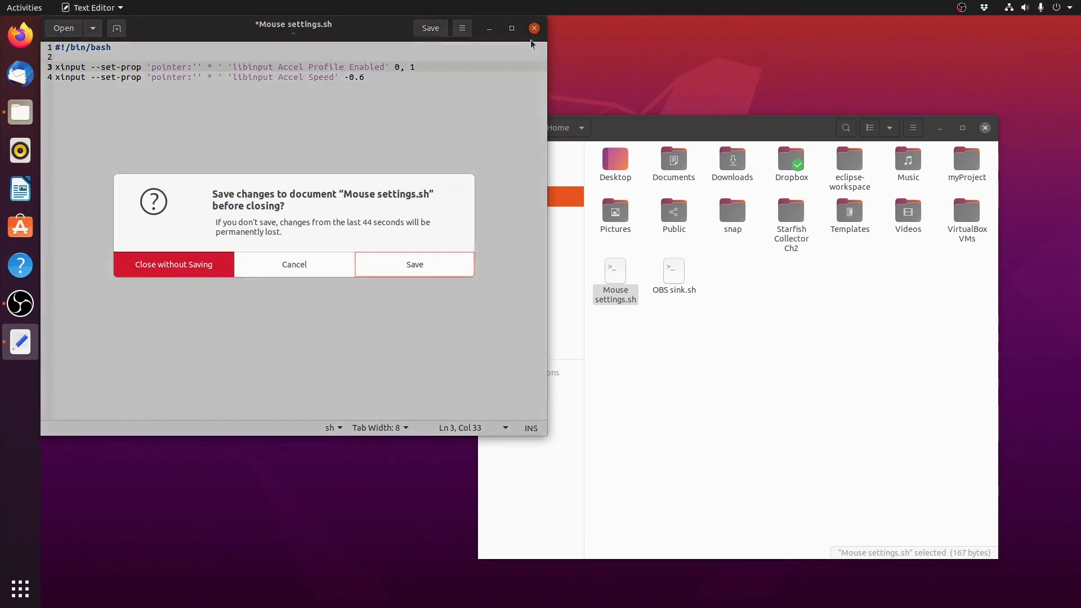
# Answer the Save changes prompt so Text Editor closes, leaving Files on the Home folder.
pyautogui.click(294, 263)
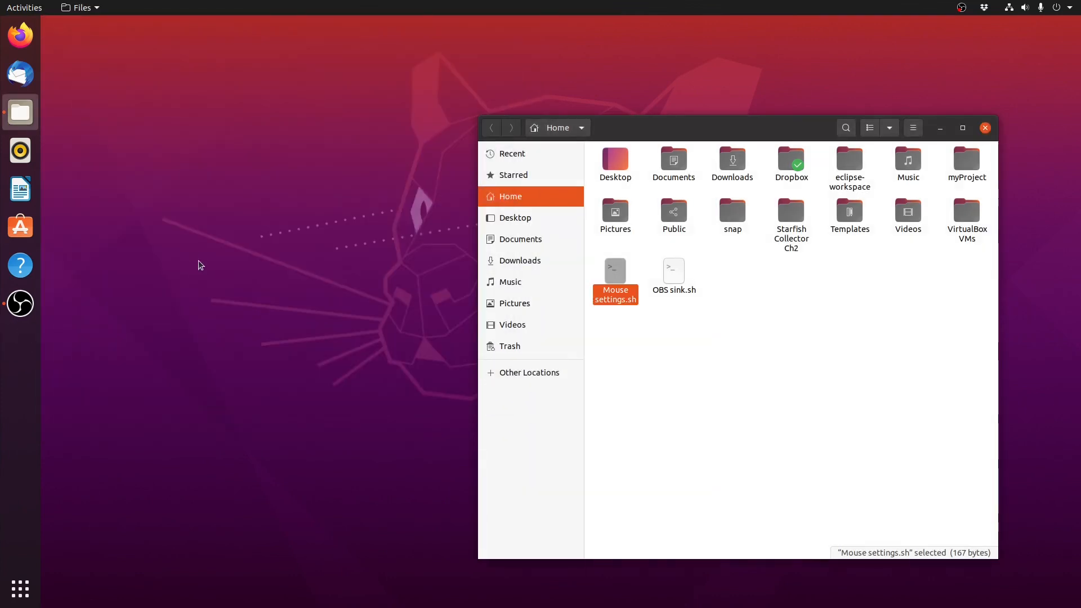
pyautogui.moveTo(204, 260)
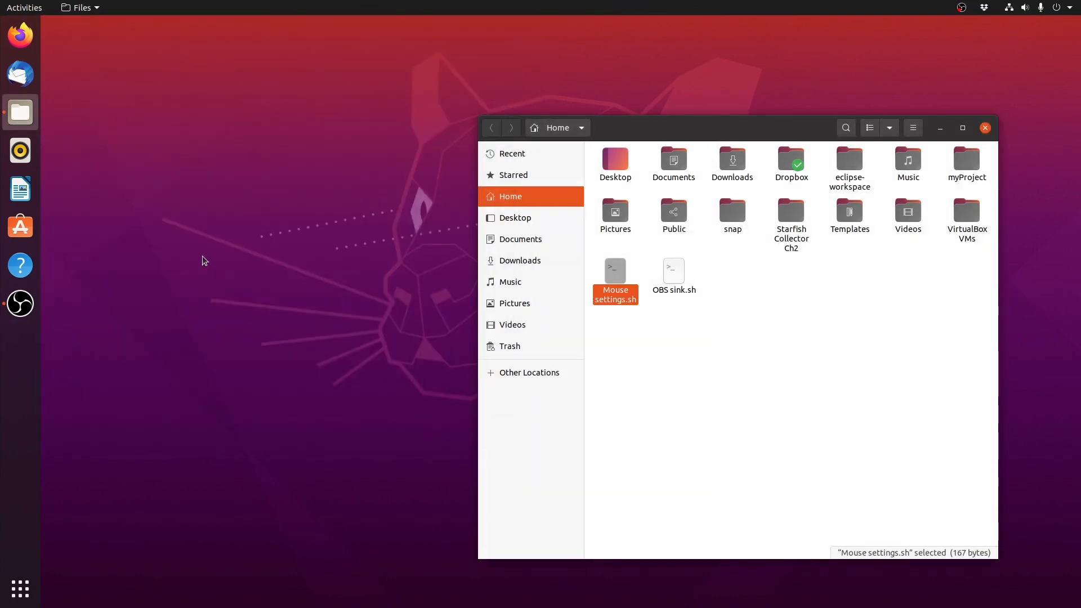